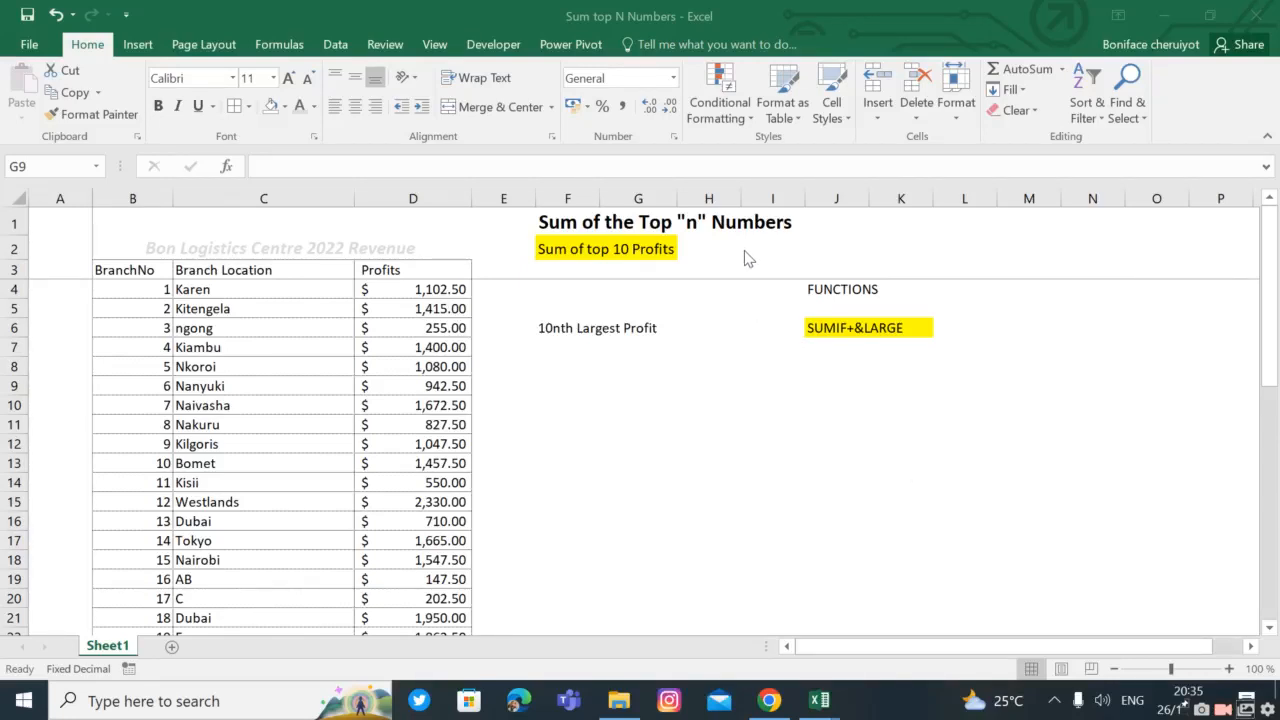
{"action": "mouse_move", "coordinate": [350, 328]}
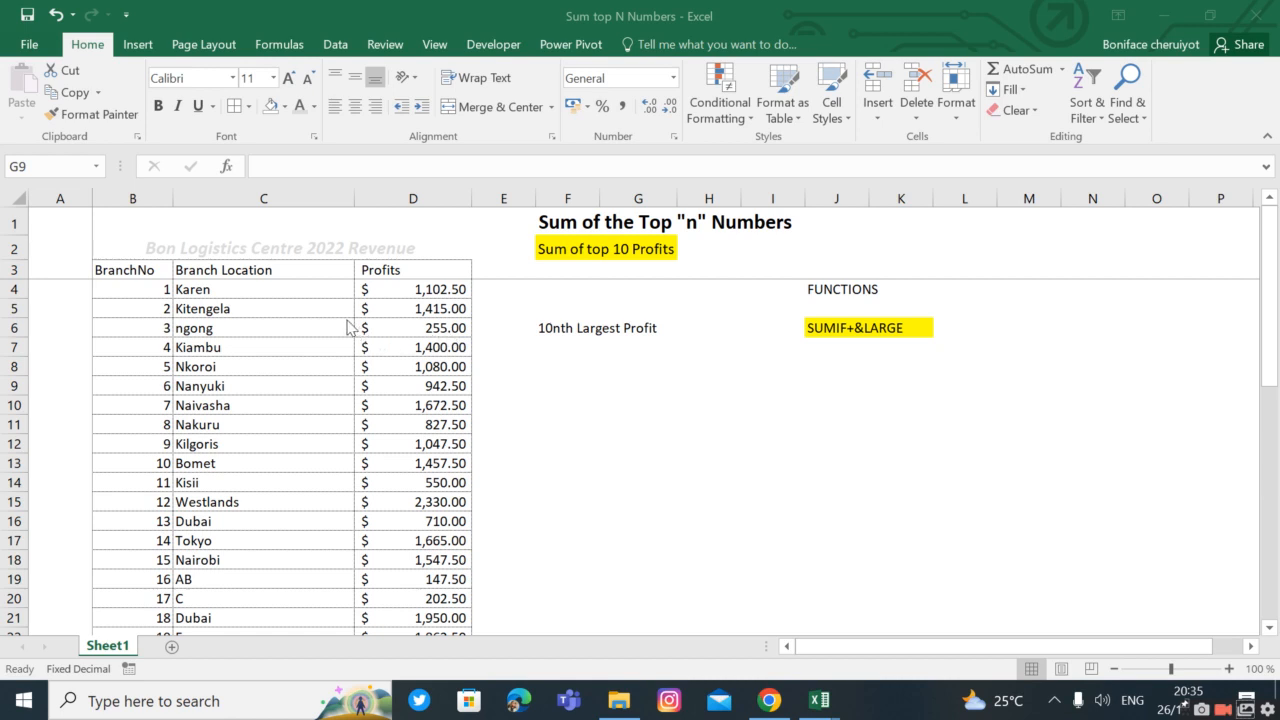
- Under 10nth Largest Profit, enter =+LARGE(D:D,10) to return 2026.547
{"action": "scroll", "scroll_direction": "down", "scroll_amount": 3}
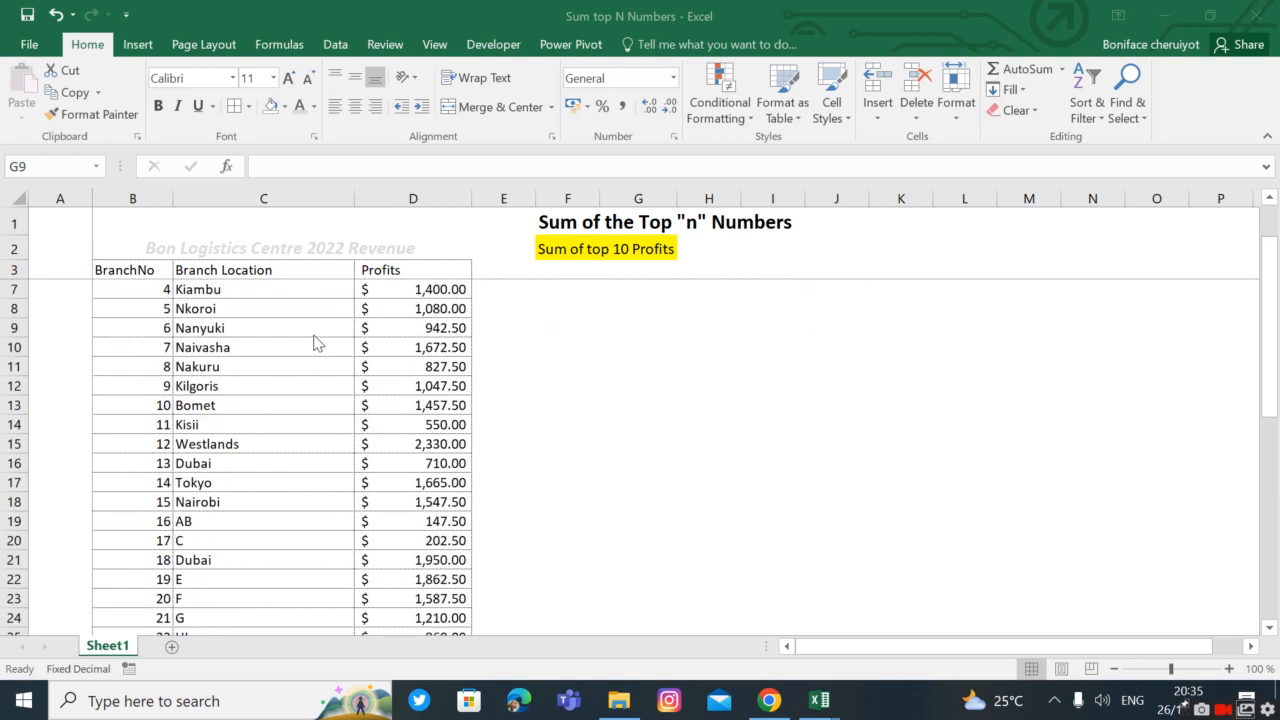
{"action": "scroll", "scroll_direction": "down", "scroll_amount": 3}
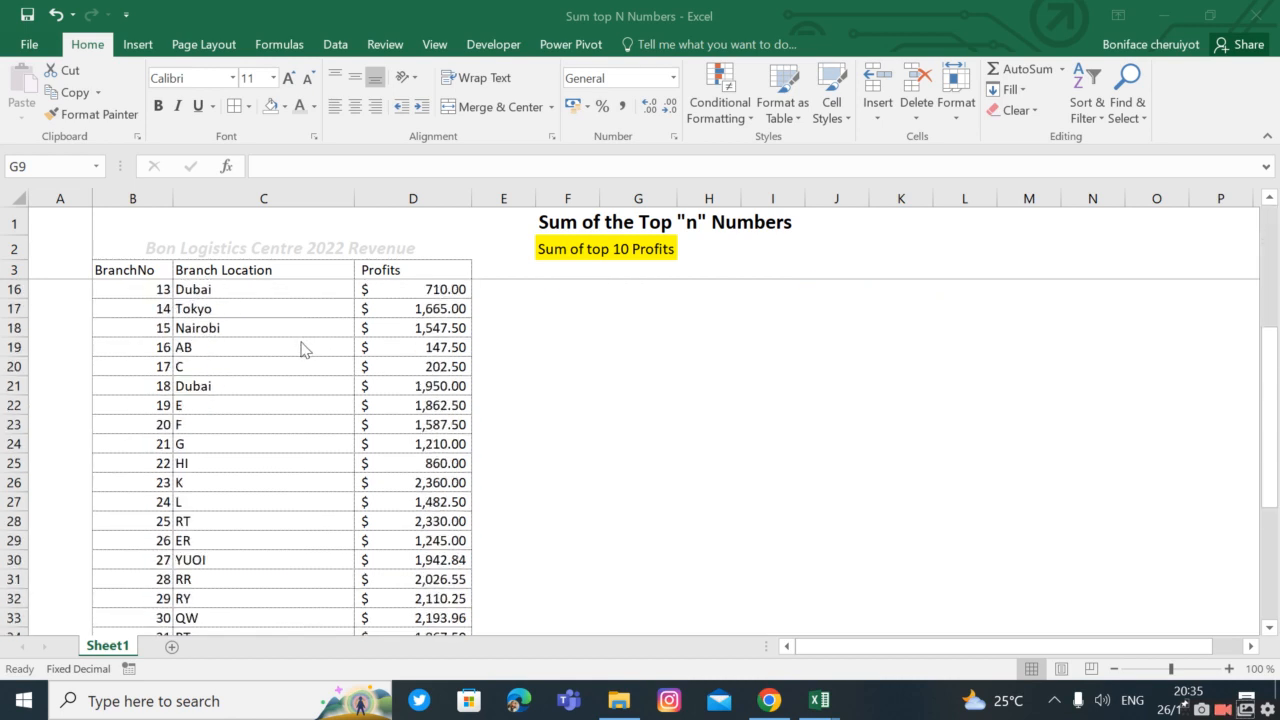
{"action": "scroll", "scroll_direction": "down", "scroll_amount": 3}
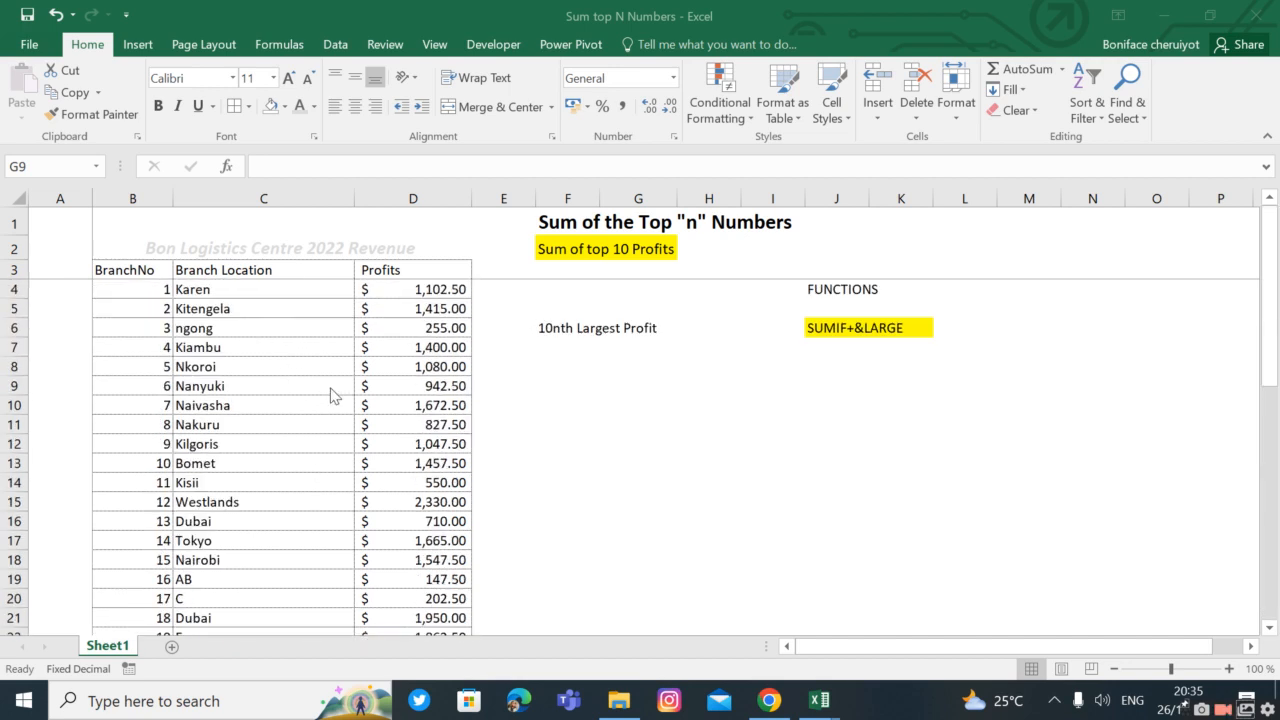
{"action": "mouse_move", "coordinate": [343, 351]}
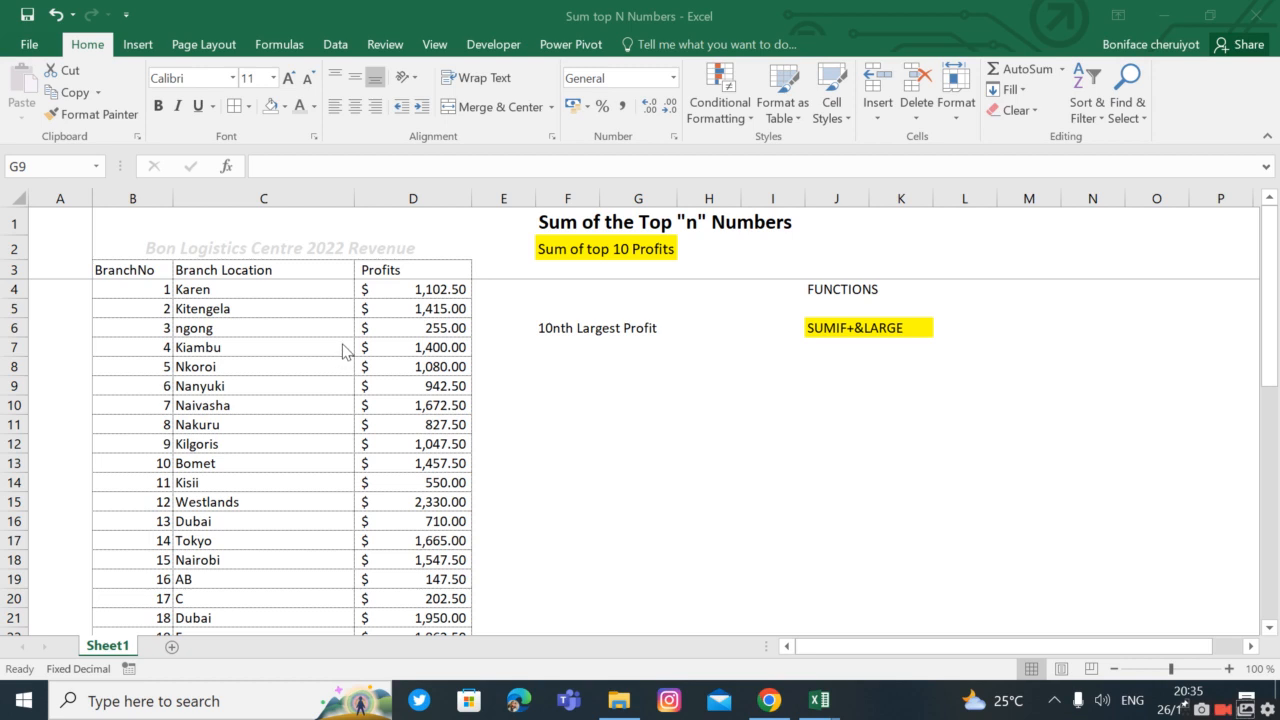
{"action": "mouse_move", "coordinate": [403, 300]}
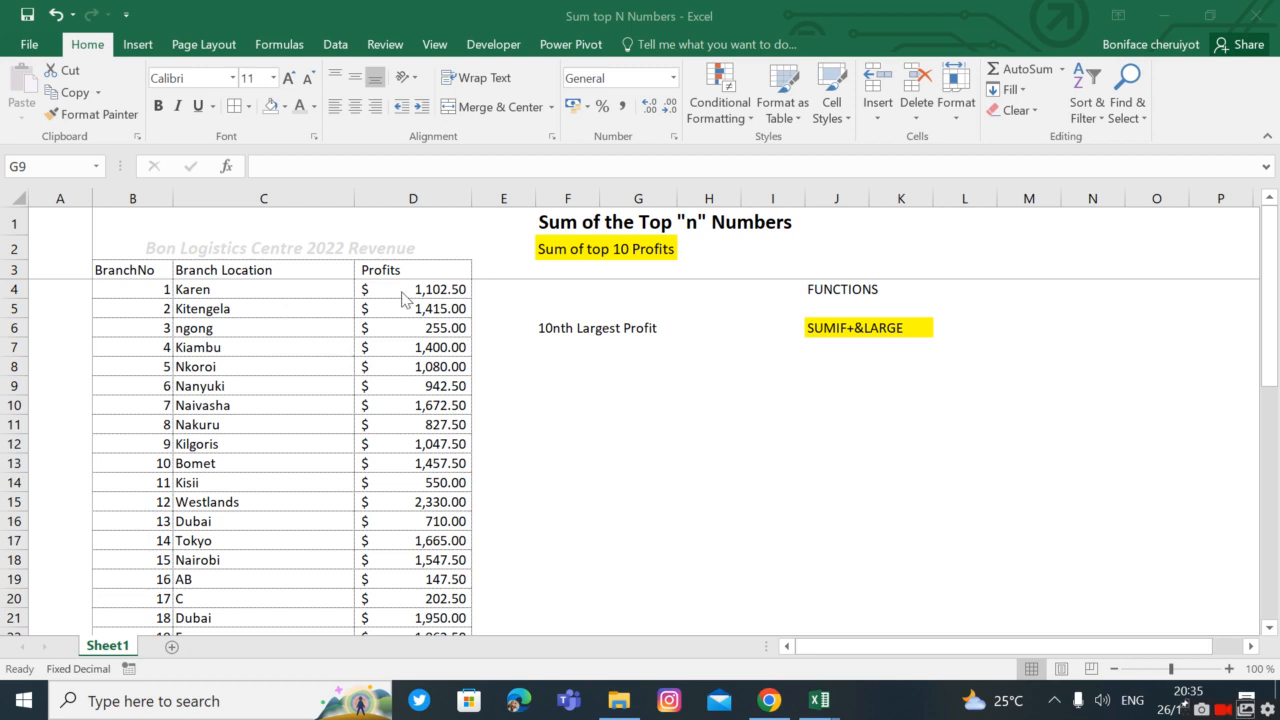
{"action": "left_click", "coordinate": [638, 385]}
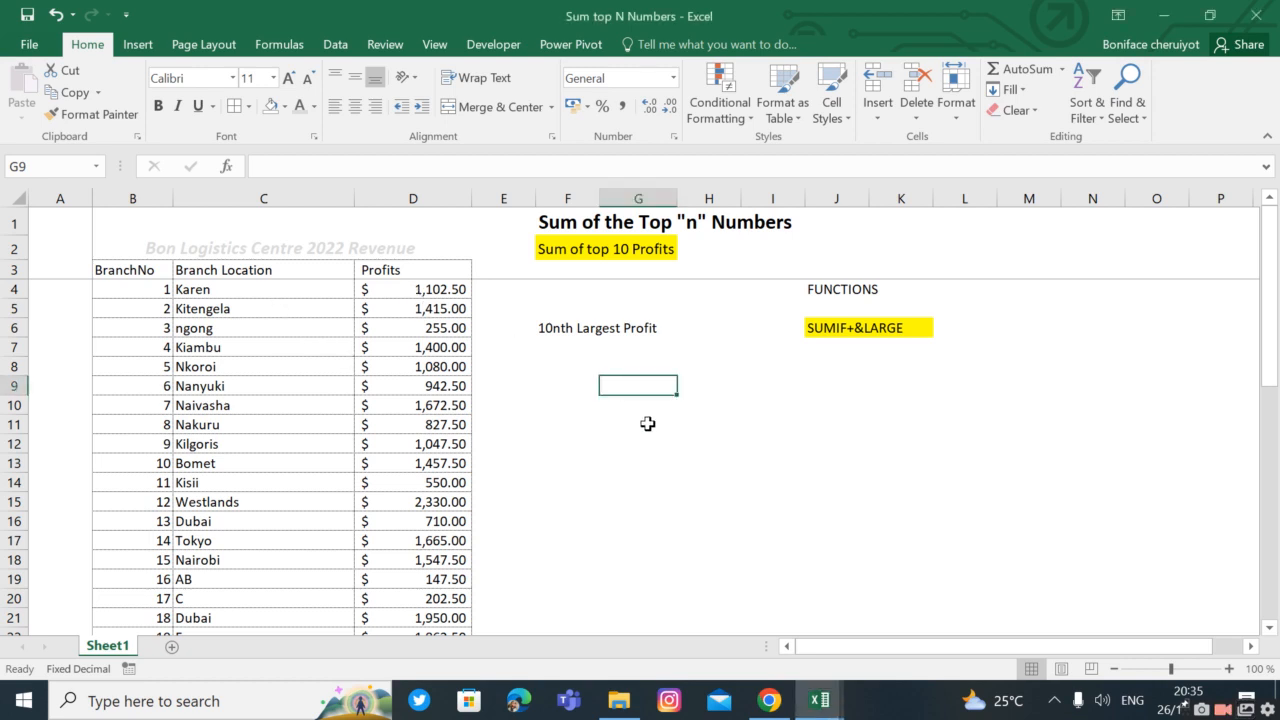
{"action": "left_click", "coordinate": [638, 423]}
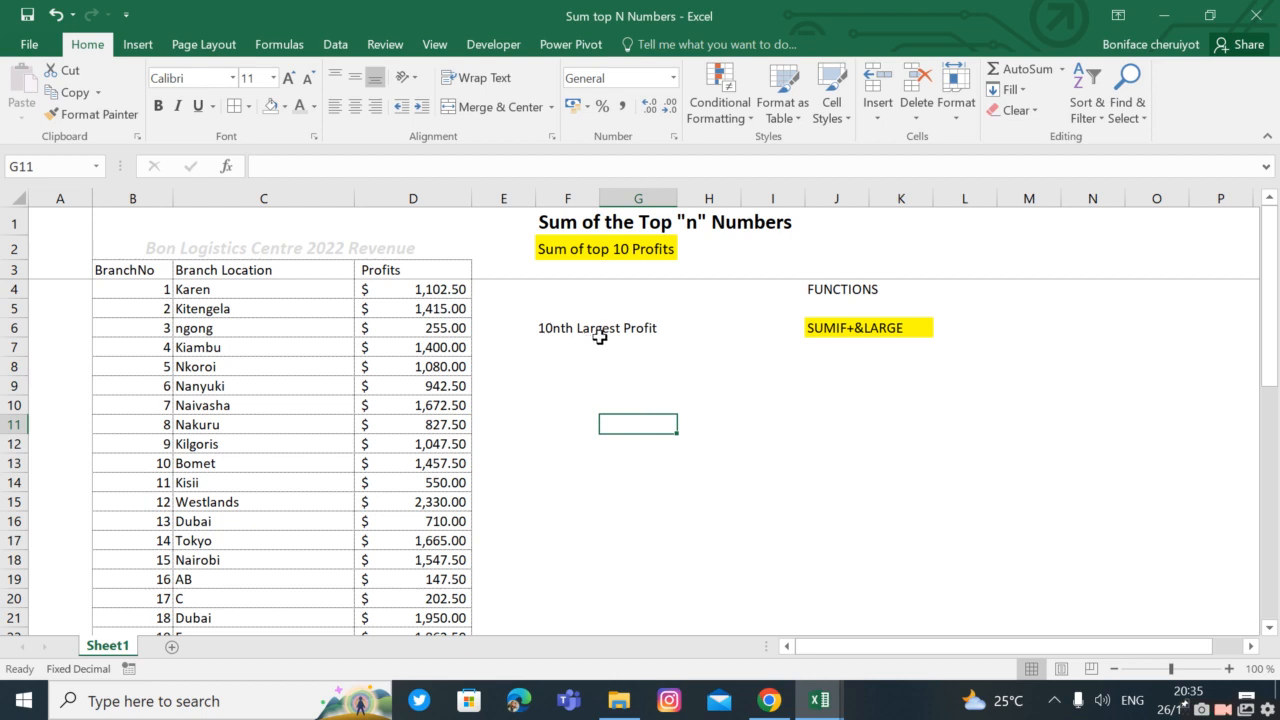
{"action": "left_click", "coordinate": [568, 347]}
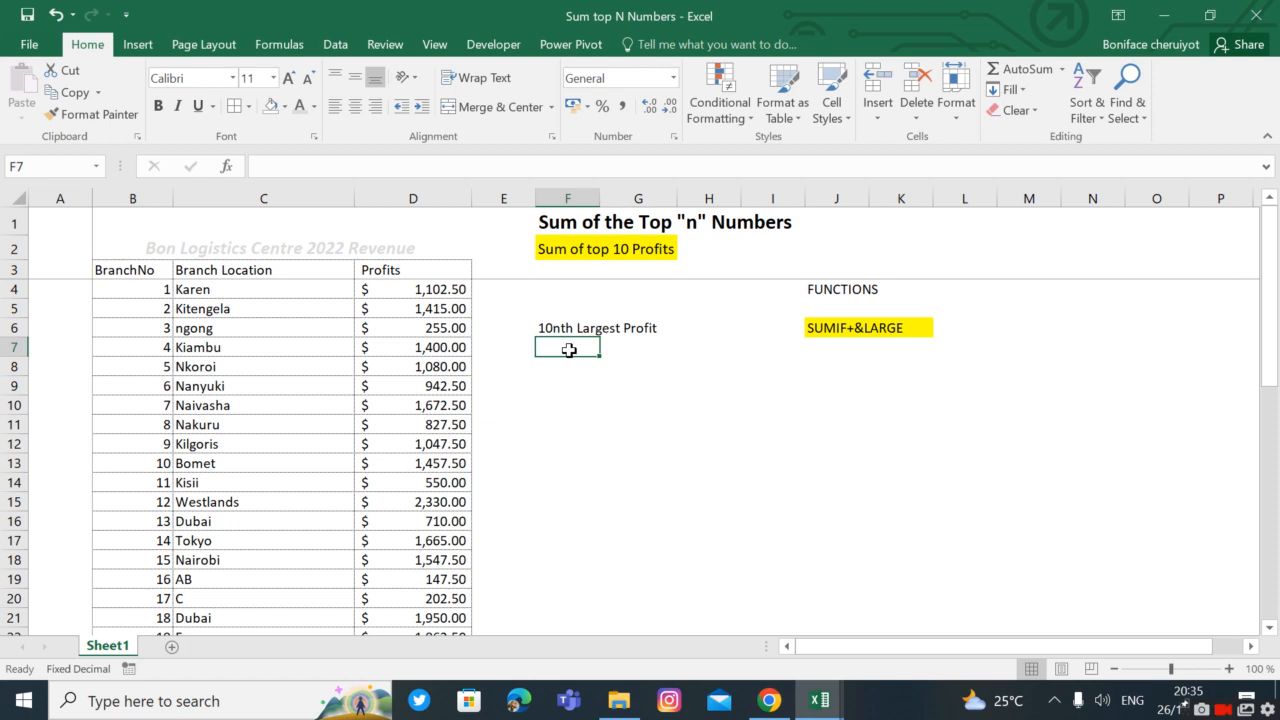
{"action": "type", "text": "+large"}
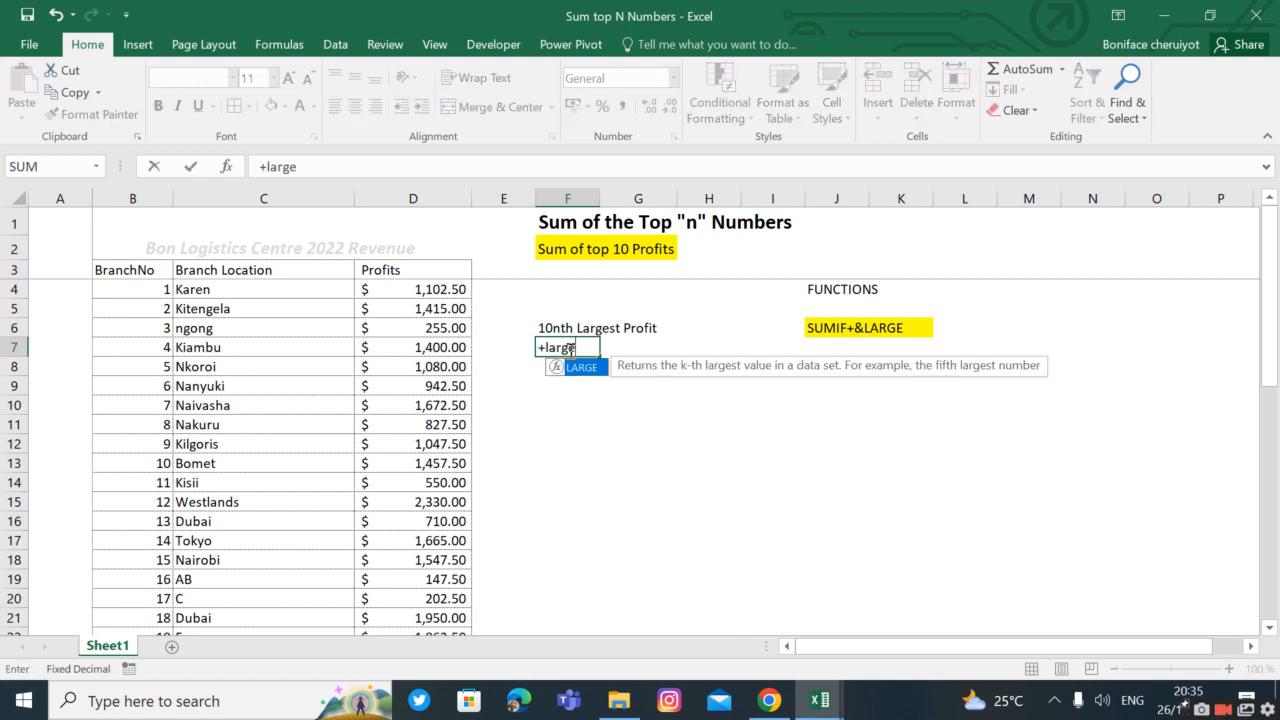
{"action": "type", "text": "("}
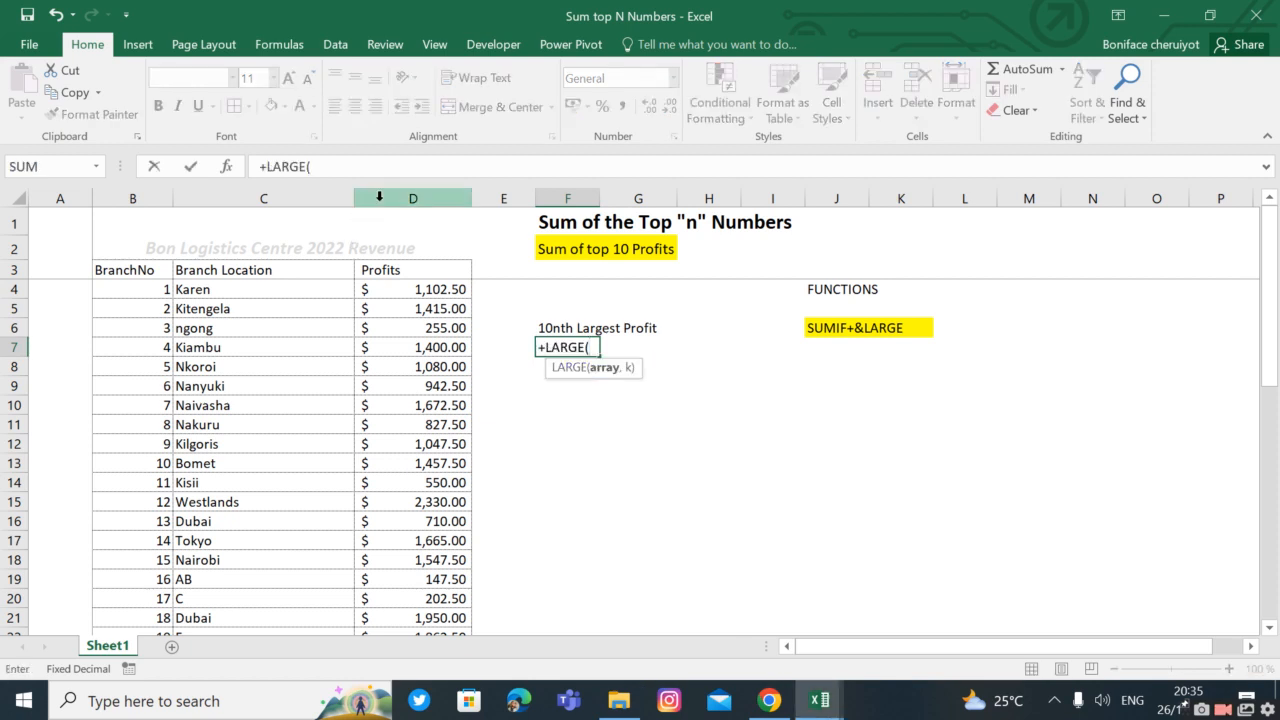
{"action": "left_click", "coordinate": [413, 198]}
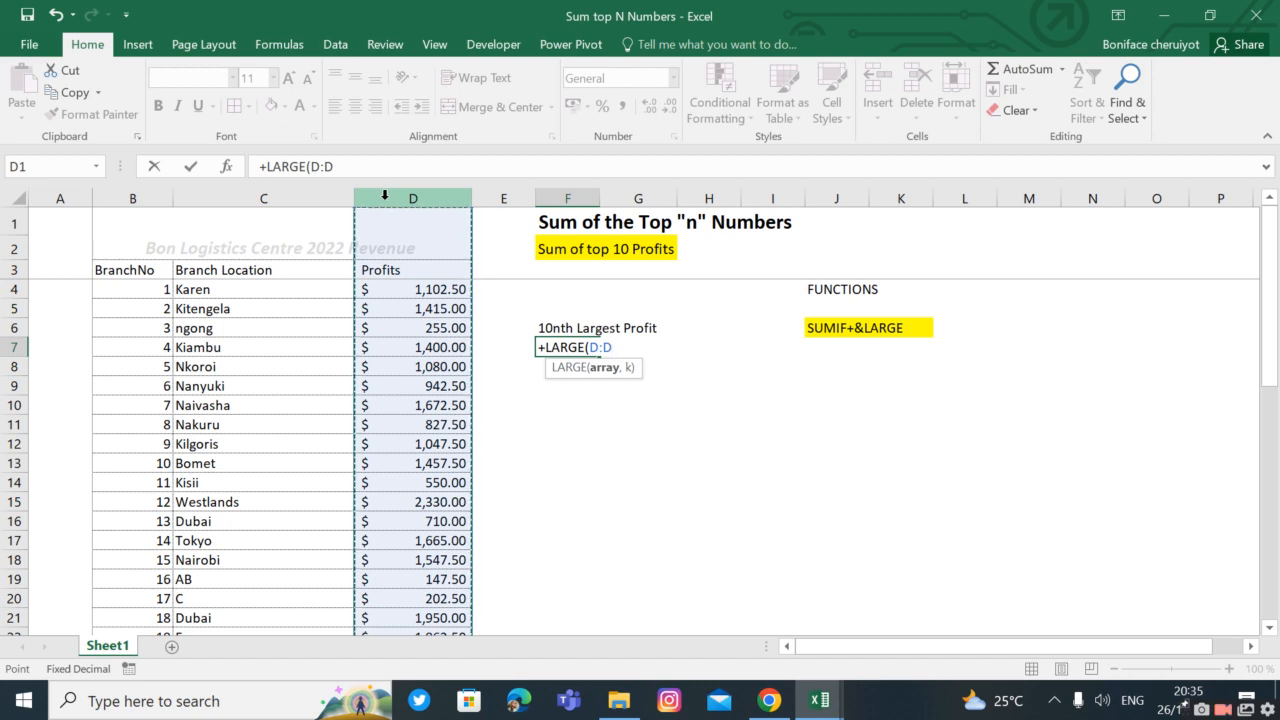
{"action": "type", "text": ",10"}
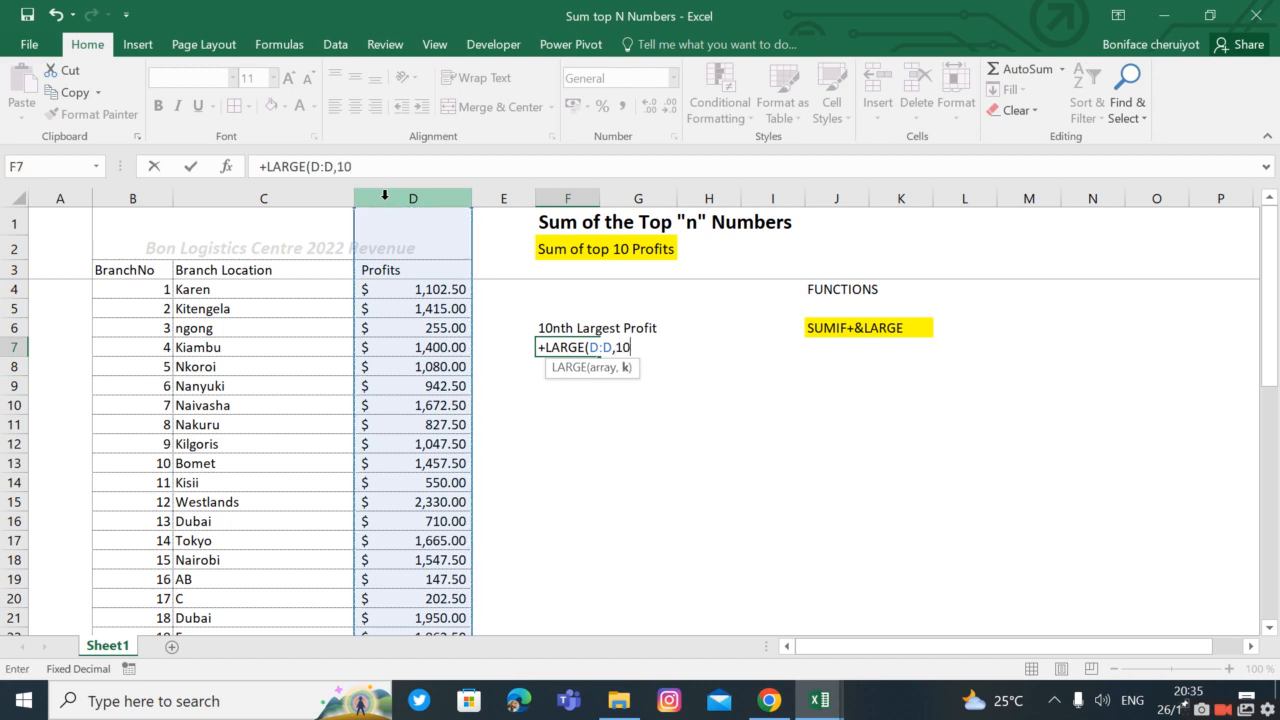
{"action": "key", "text": "Enter"}
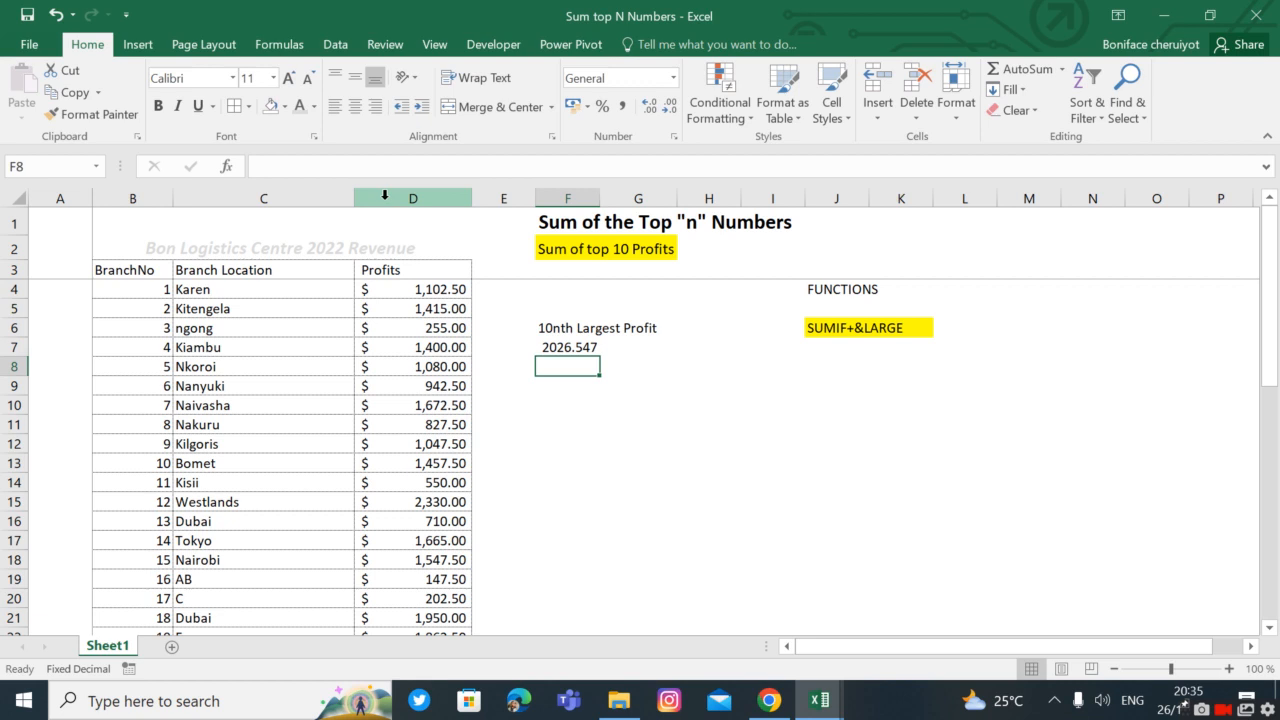
- Shade the 2026.547 tenth-largest profit cell yellow
{"action": "left_click", "coordinate": [567, 347]}
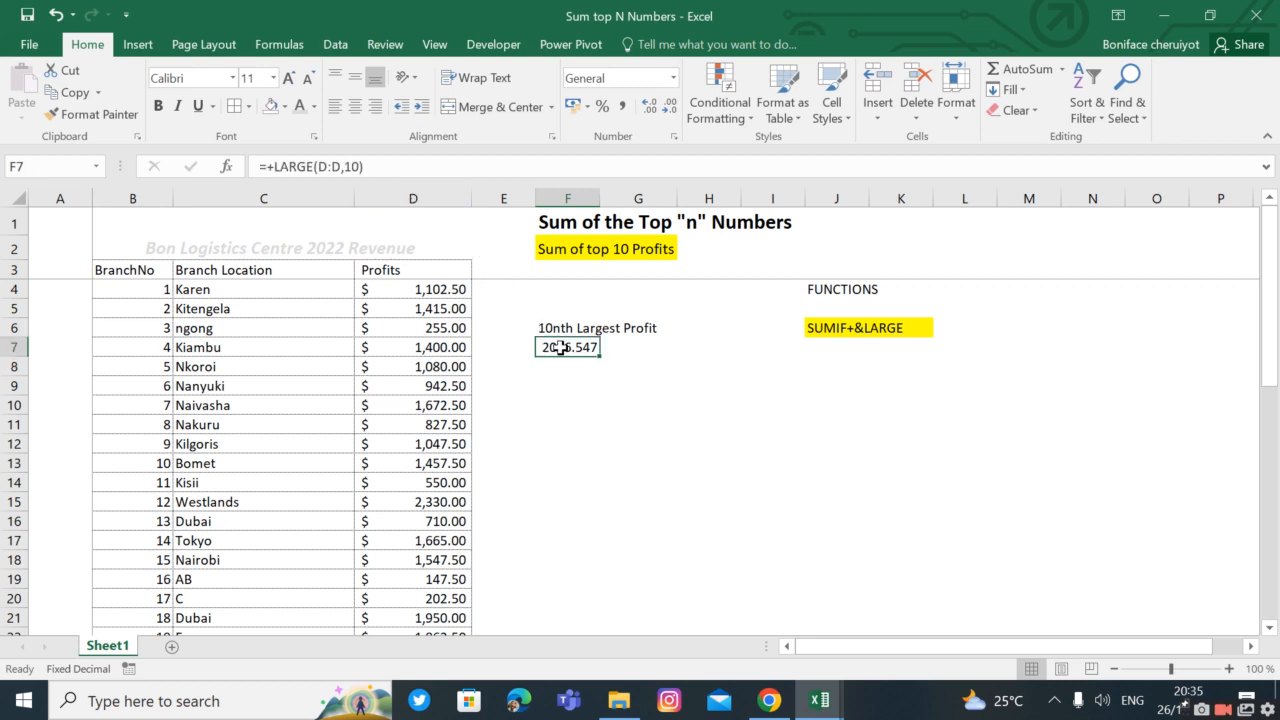
{"action": "left_click", "coordinate": [286, 106]}
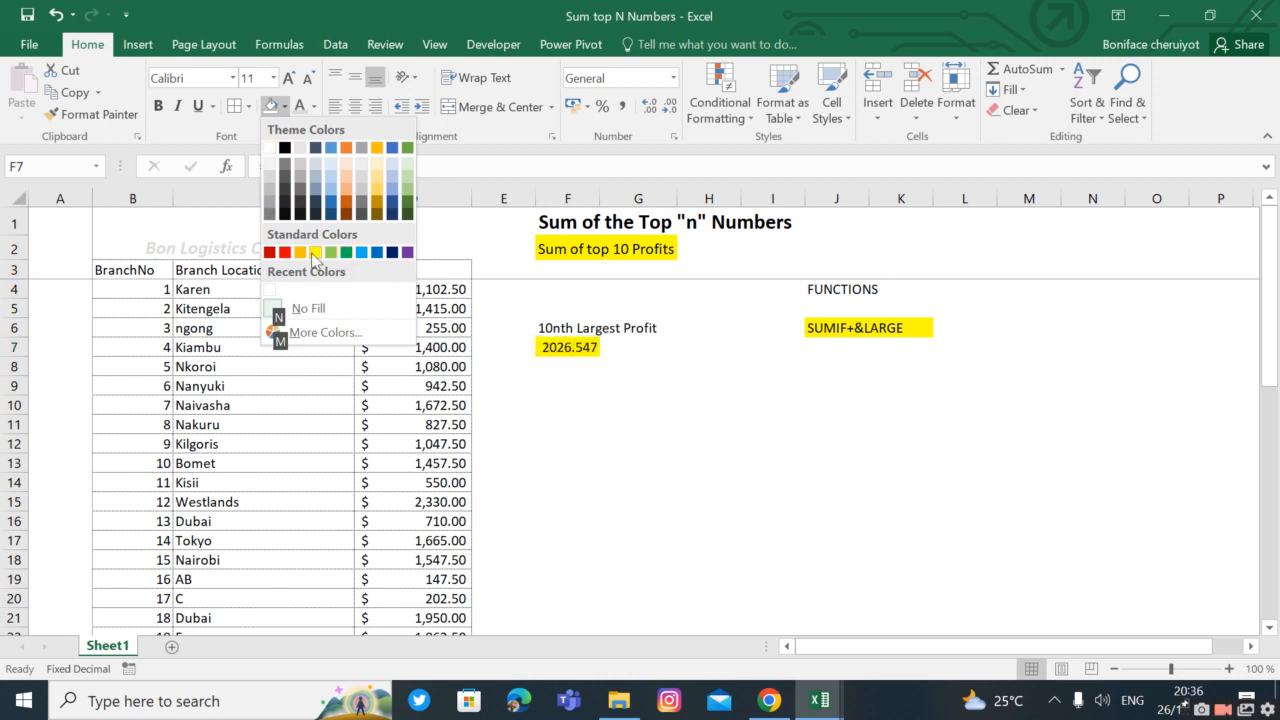
{"action": "left_click", "coordinate": [567, 405]}
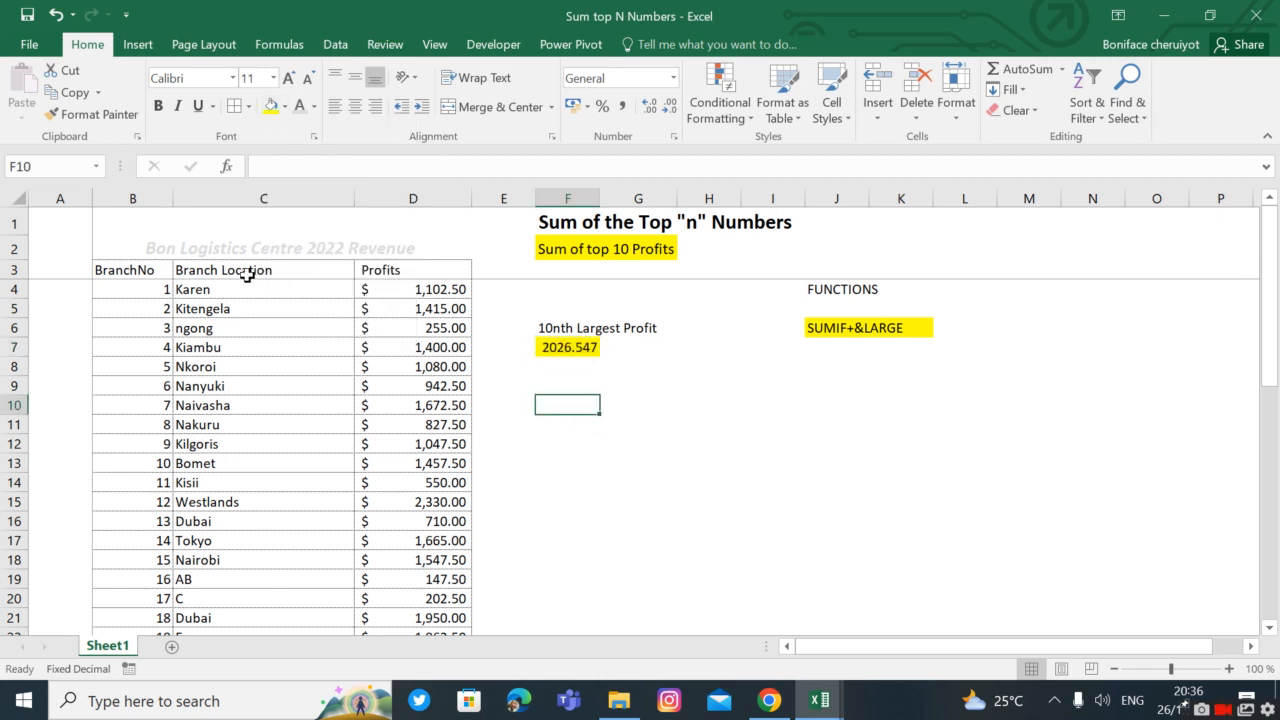
{"action": "mouse_move", "coordinate": [694, 397]}
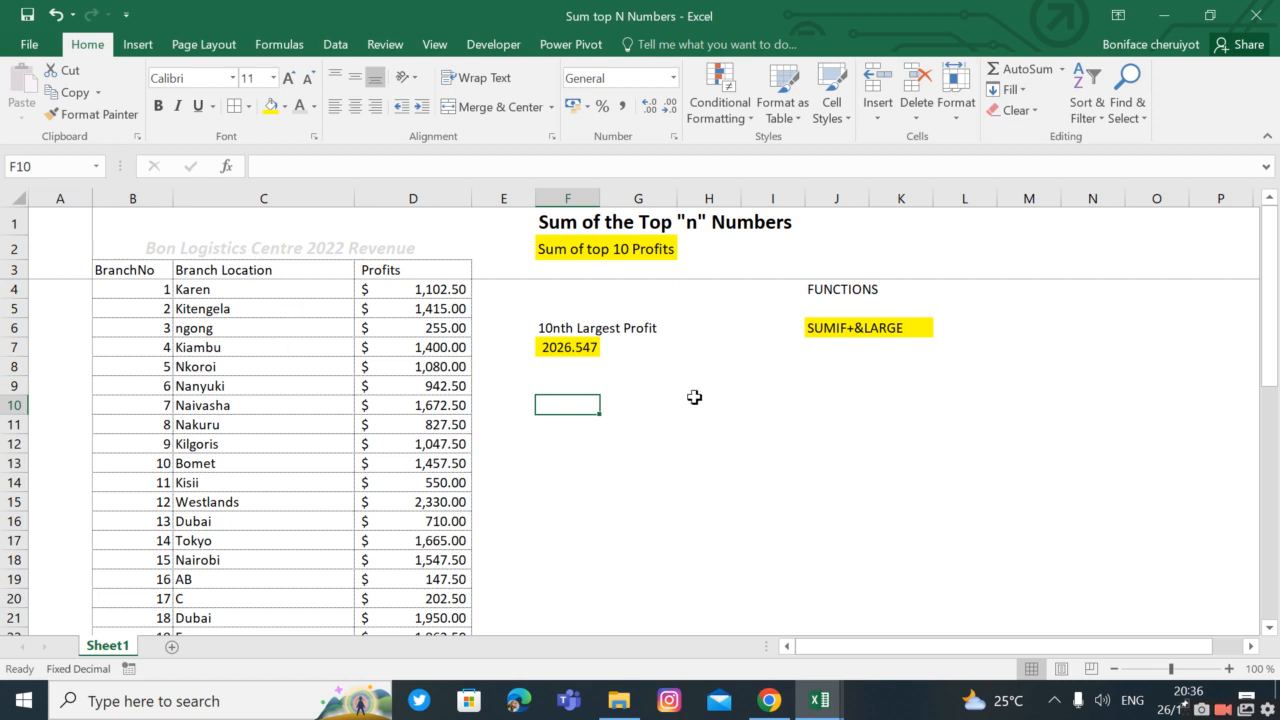
- Enter +SUMIF(D:D,">="&LARGE(D:D,10),D:D) in F13 to total the top-10 profits
{"action": "left_click", "coordinate": [567, 462]}
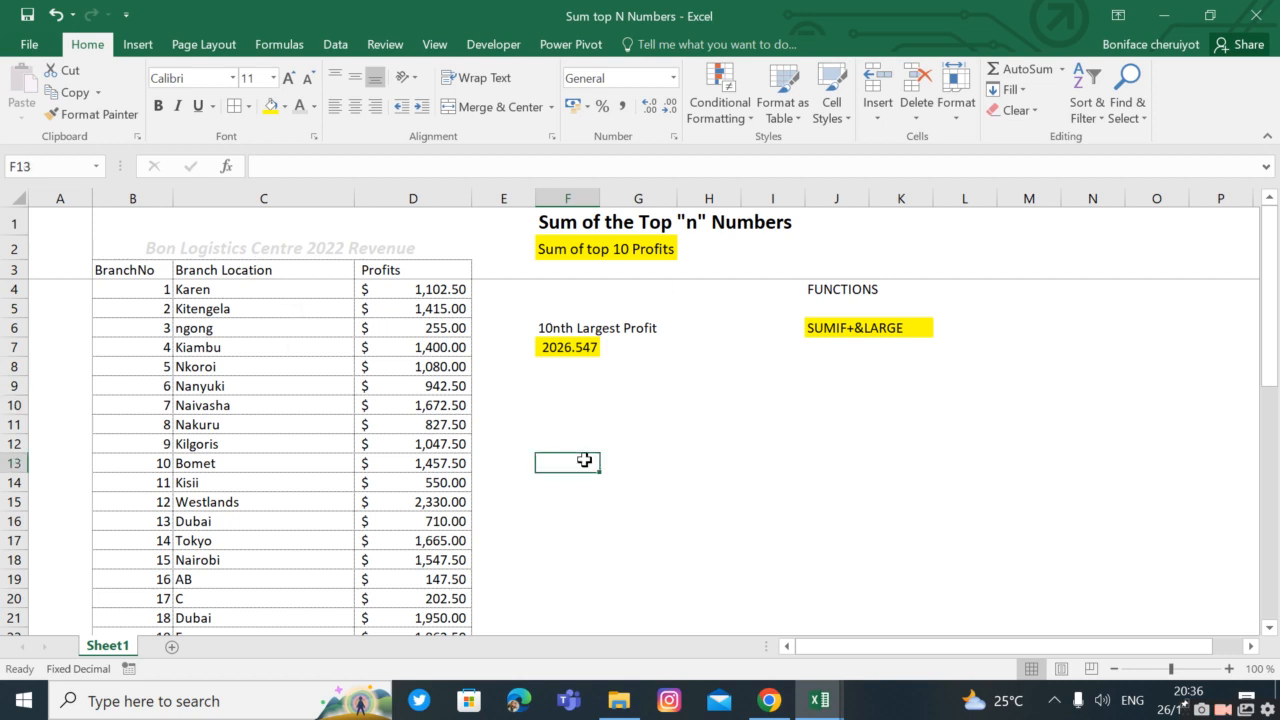
{"action": "type", "text": "+s"}
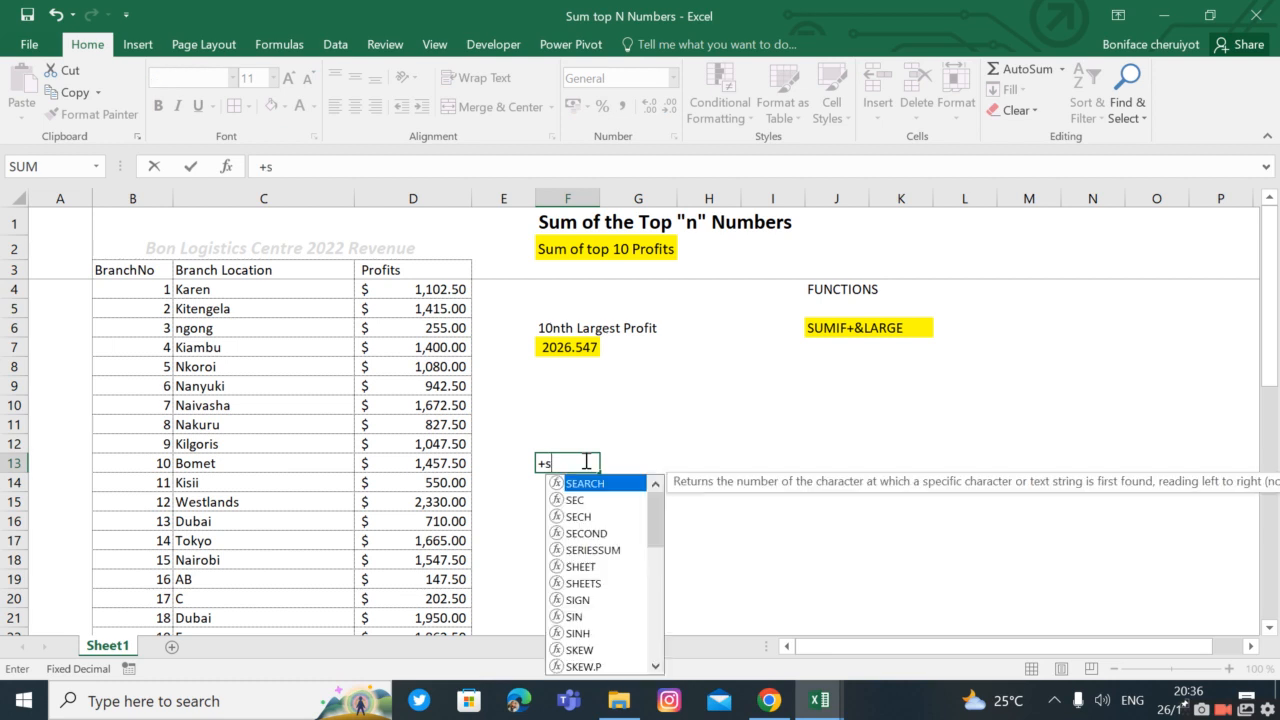
{"action": "type", "text": "um"}
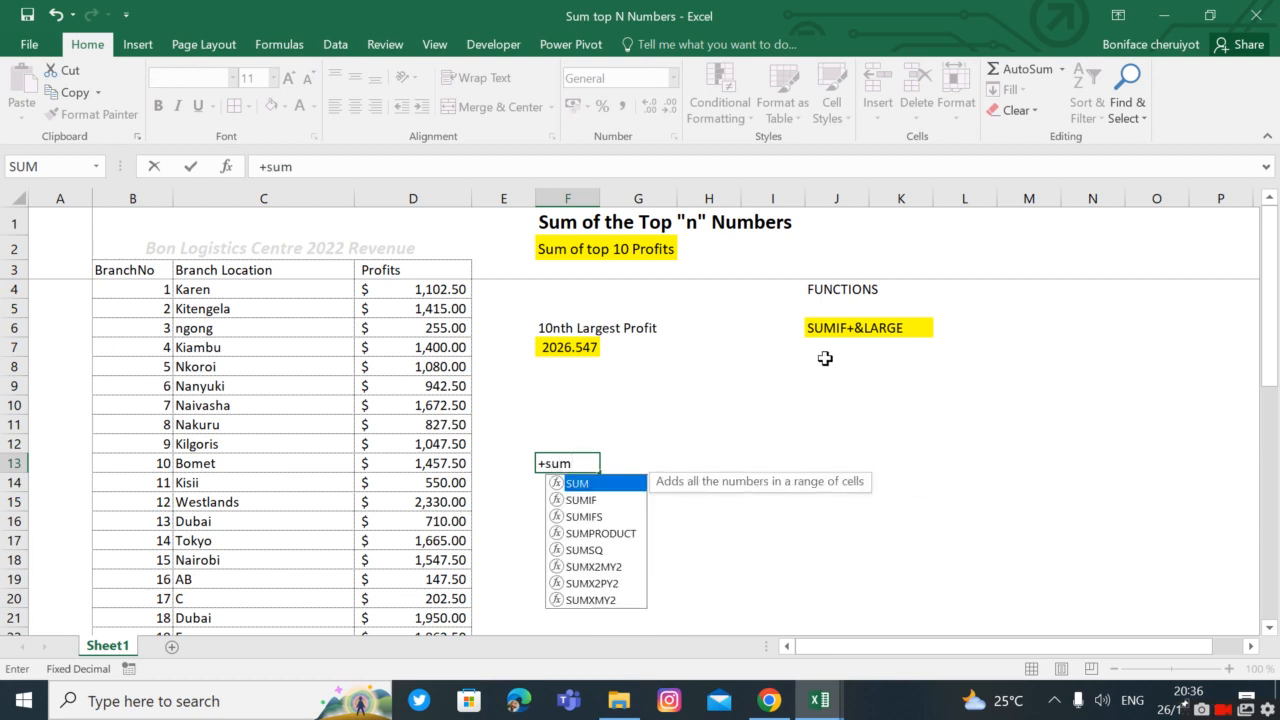
{"action": "mouse_move", "coordinate": [617, 509]}
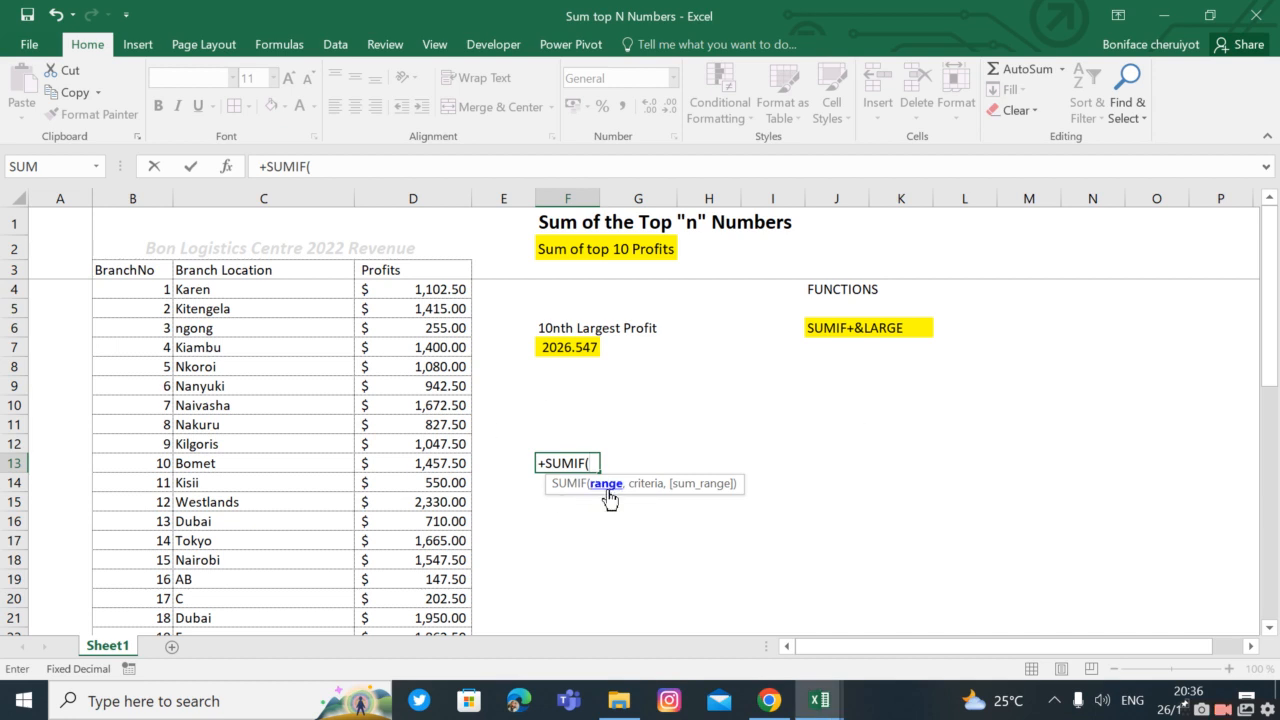
{"action": "left_click", "coordinate": [412, 197]}
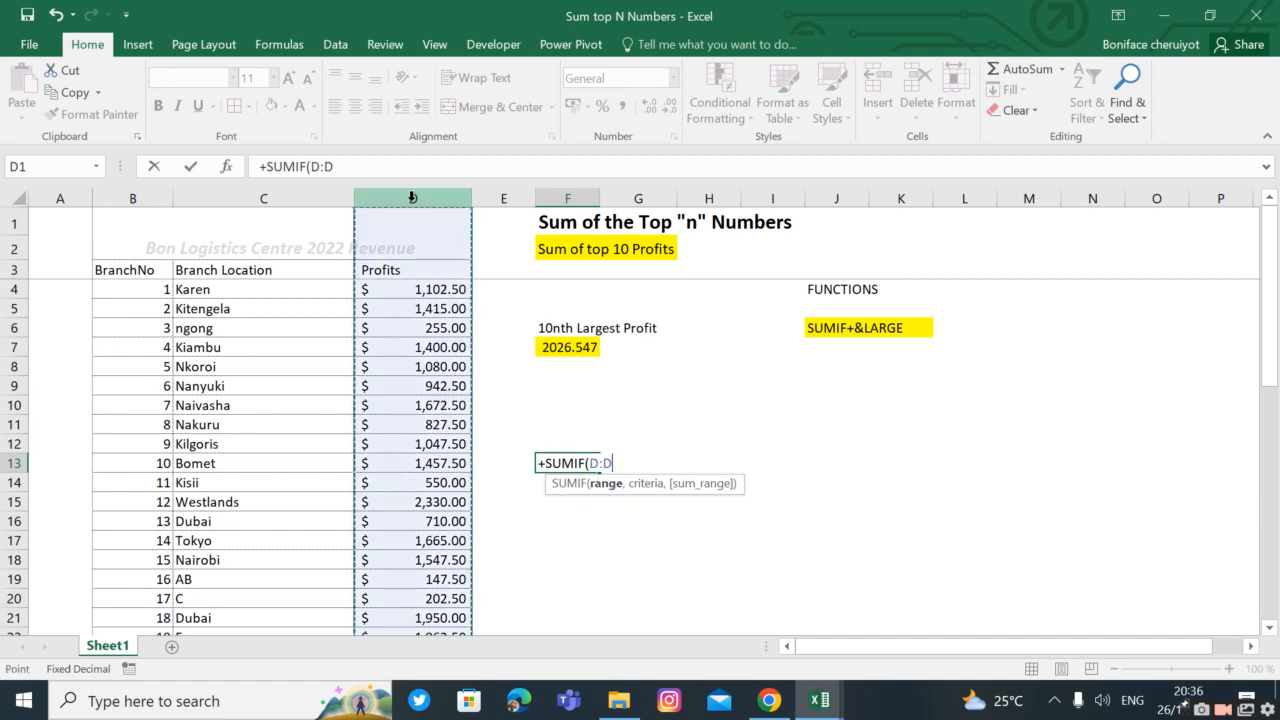
{"action": "type", "text": ","}
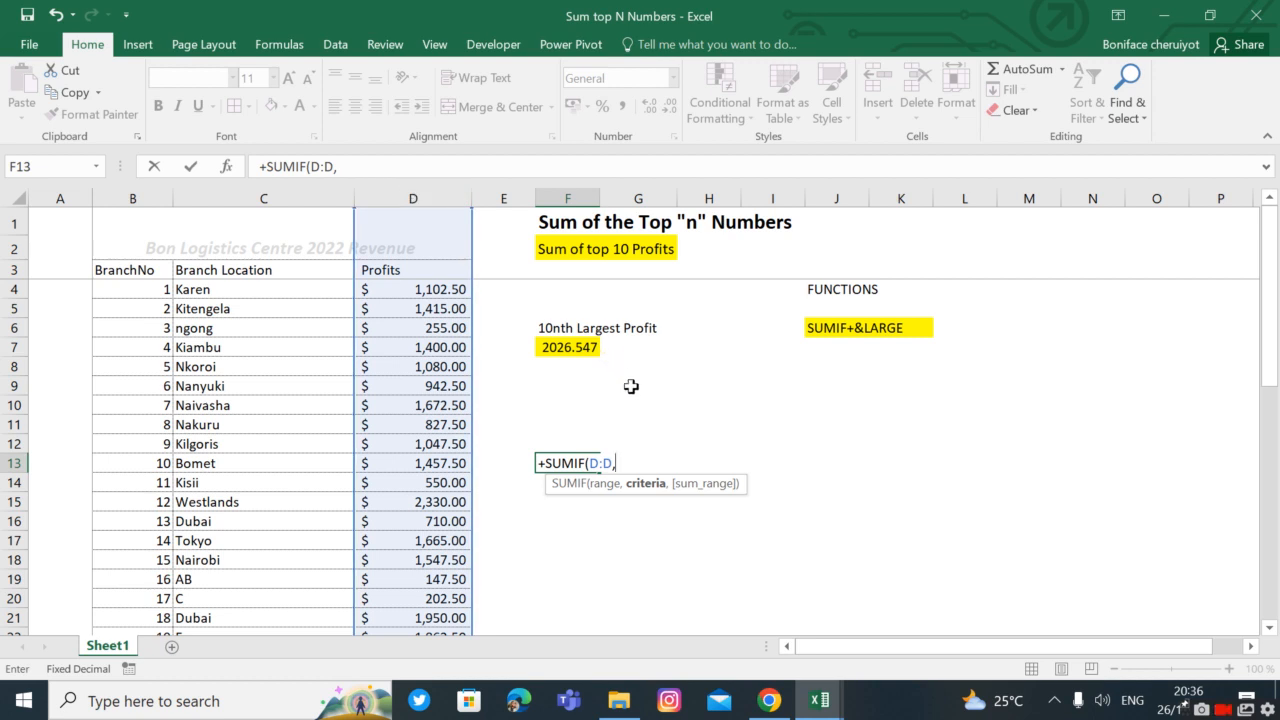
{"action": "mouse_move", "coordinate": [596, 348]}
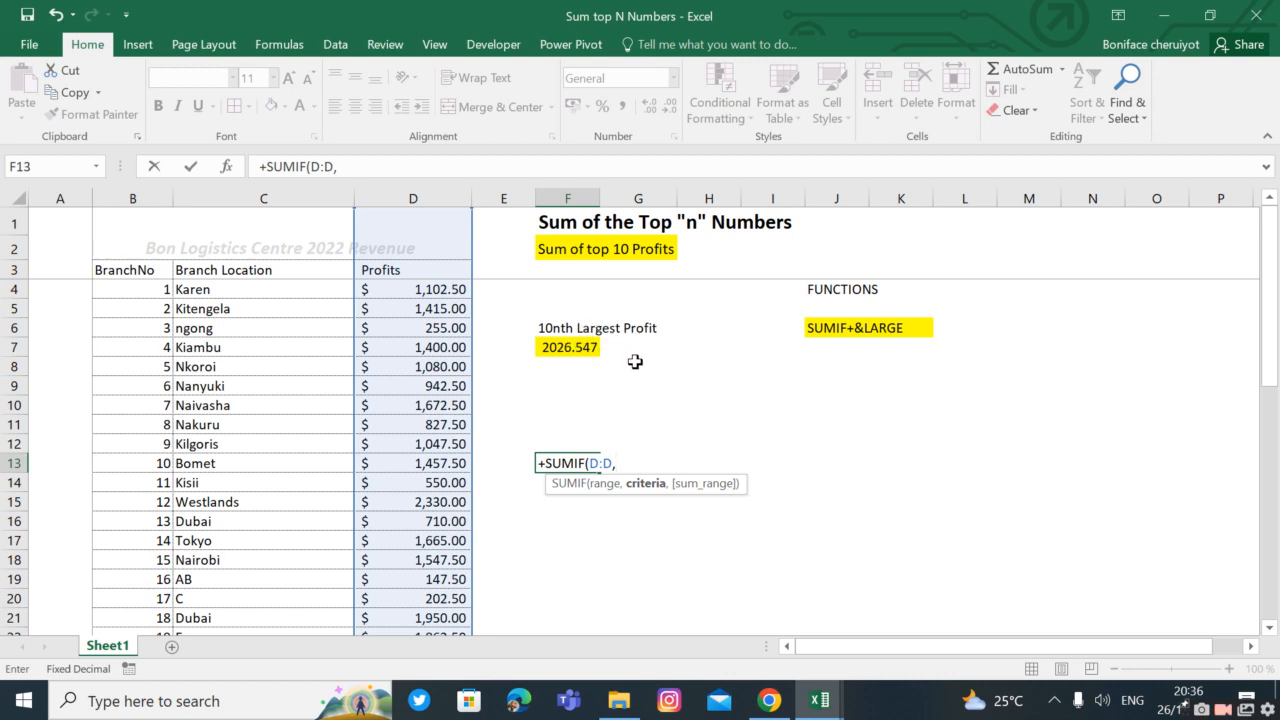
{"action": "mouse_move", "coordinate": [653, 381]}
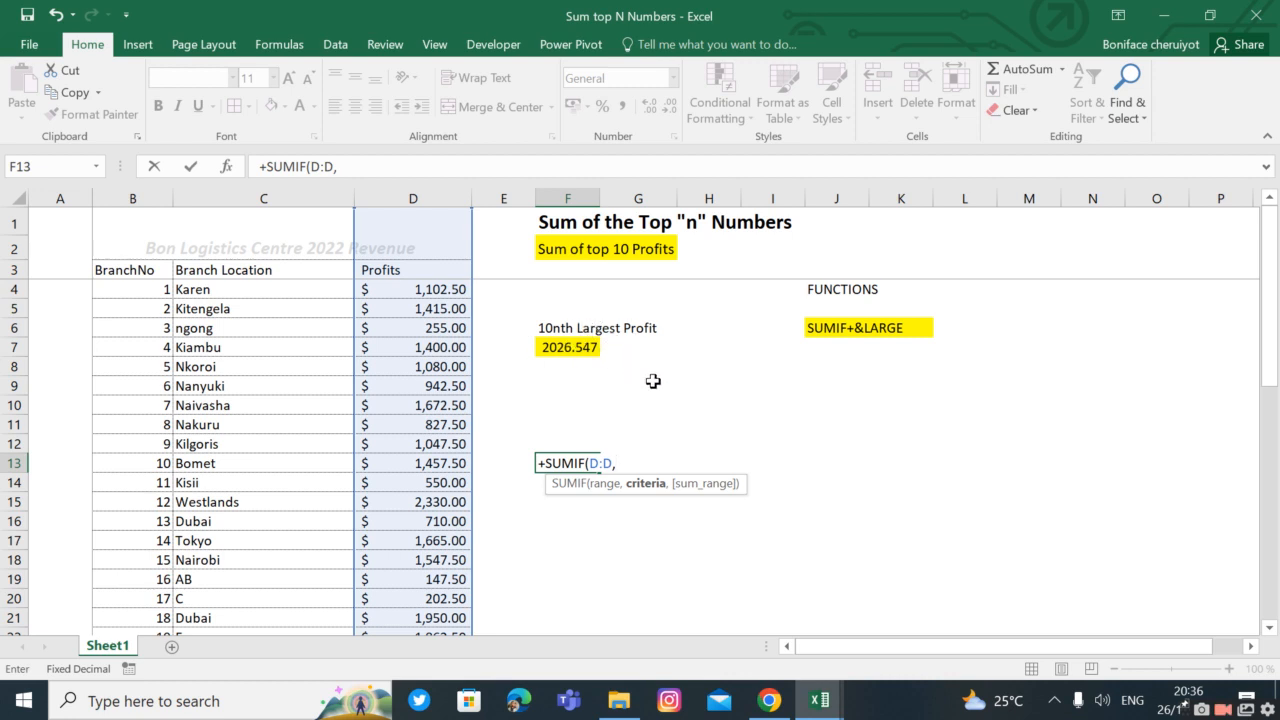
{"action": "type", "text": "\""}
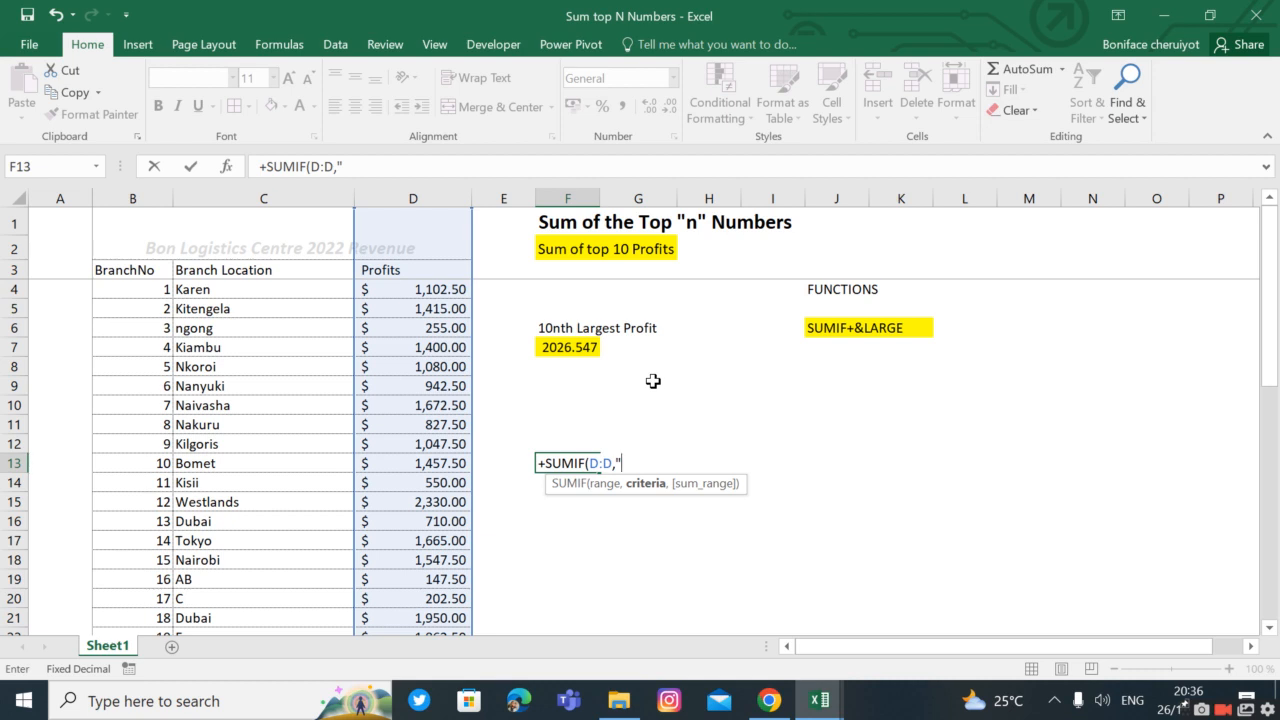
{"action": "type", "text": ">="}
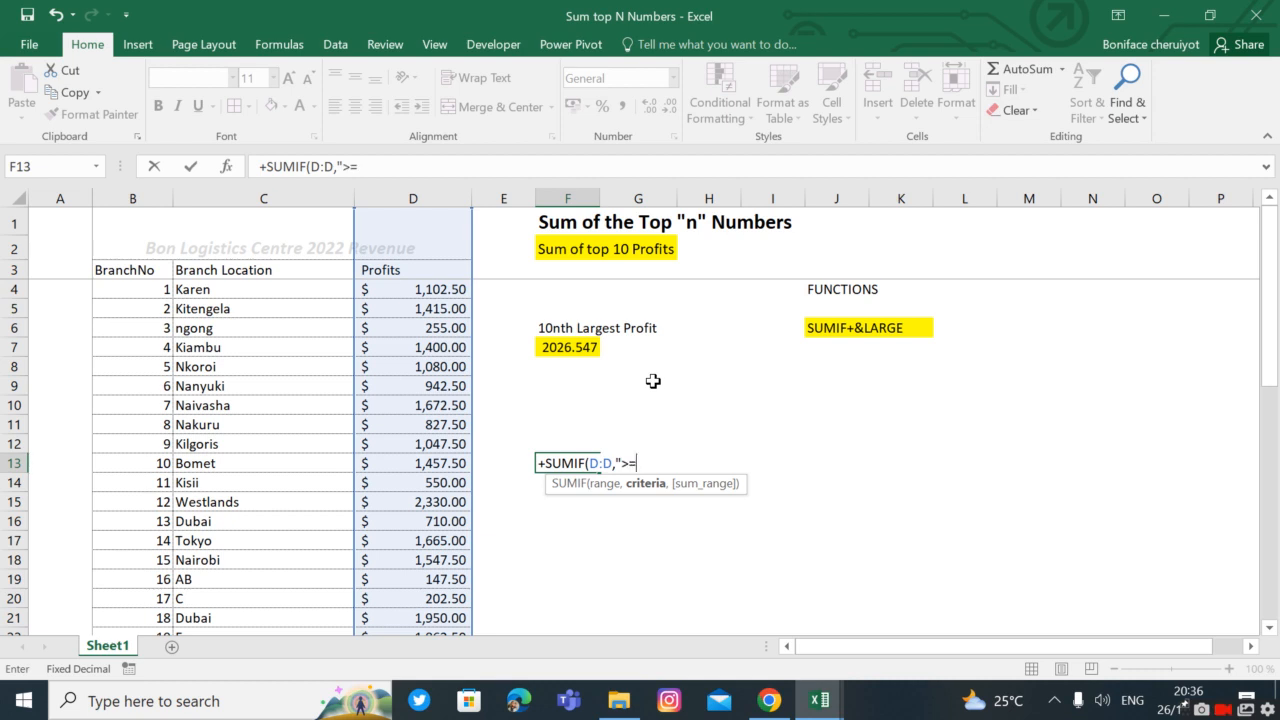
{"action": "type", "text": "\""}
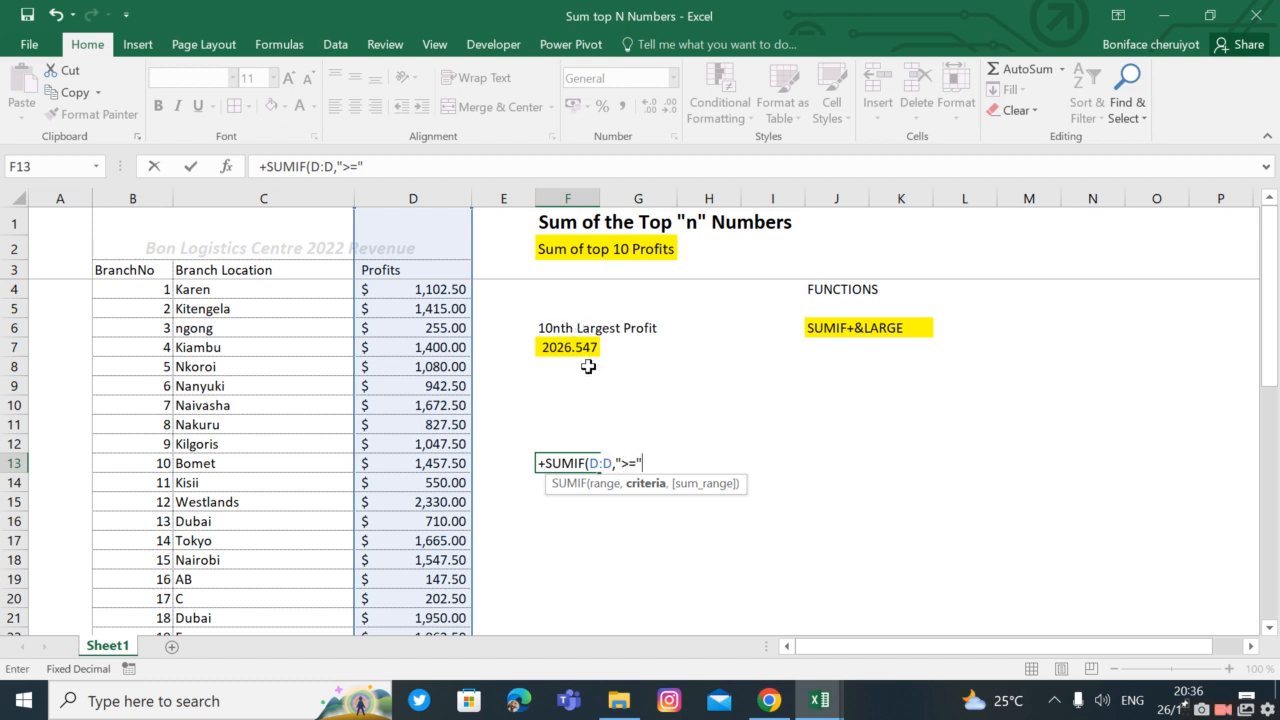
{"action": "type", "text": "&l"}
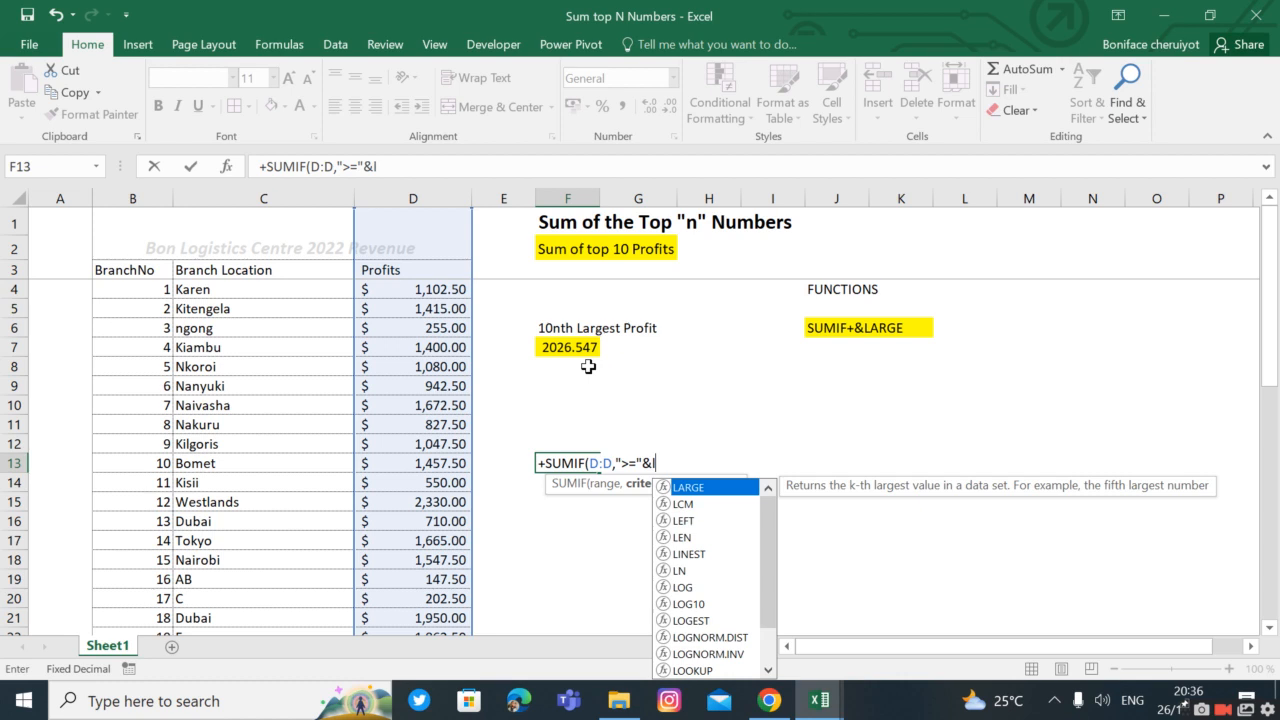
{"action": "type", "text": "arge"}
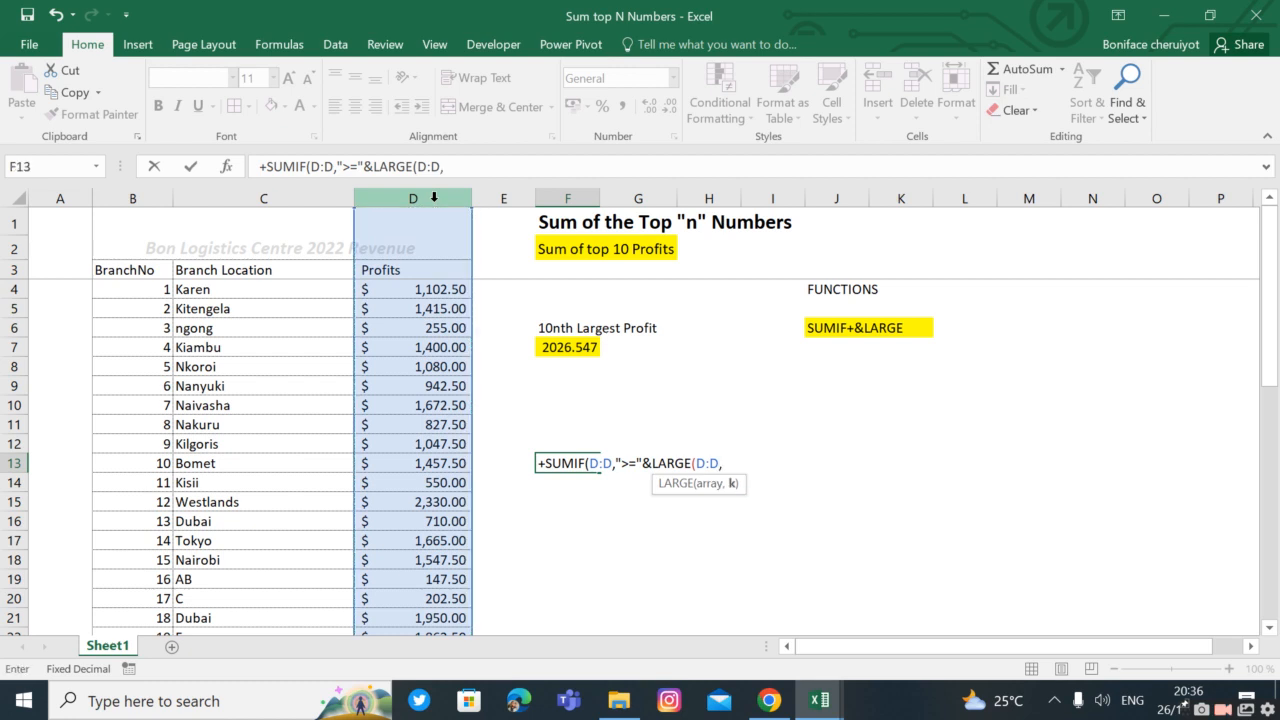
{"action": "type", "text": "10"}
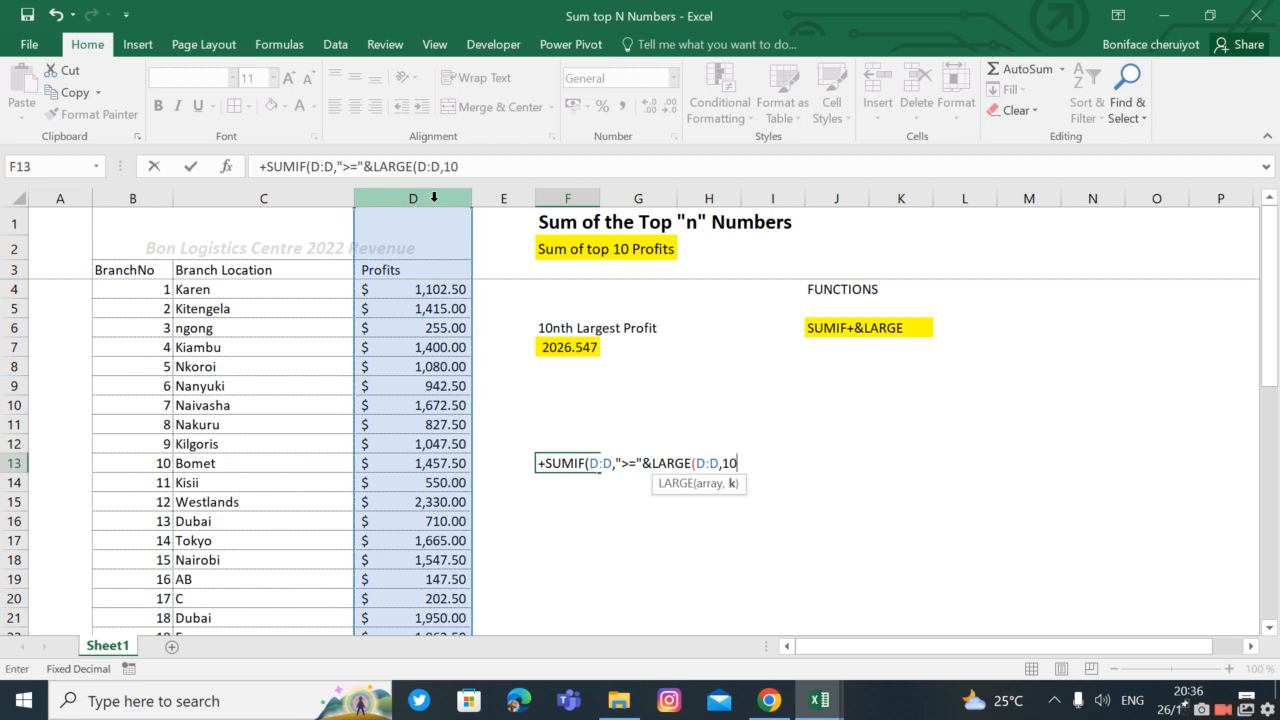
{"action": "type", "text": "),D:D"}
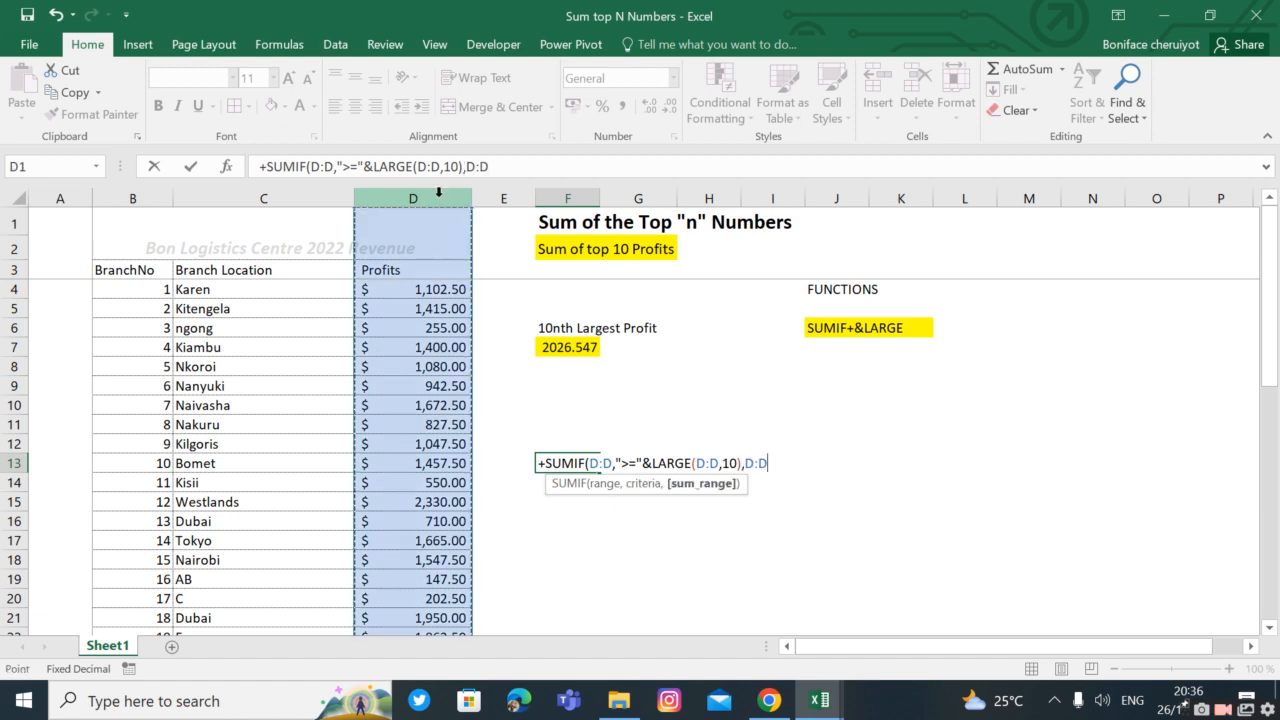
{"action": "type", "text": ")"}
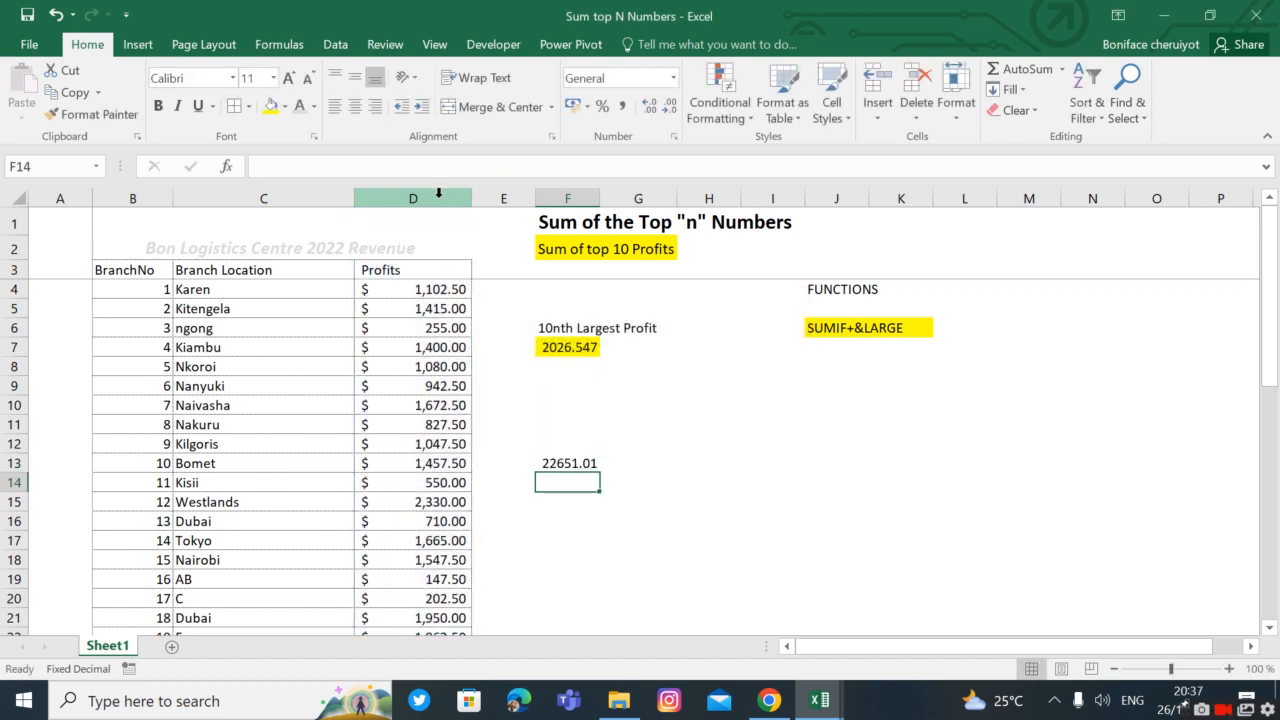
- Write the F13 SUMIF formula text into I13 and fill it orange
{"action": "left_click", "coordinate": [568, 462]}
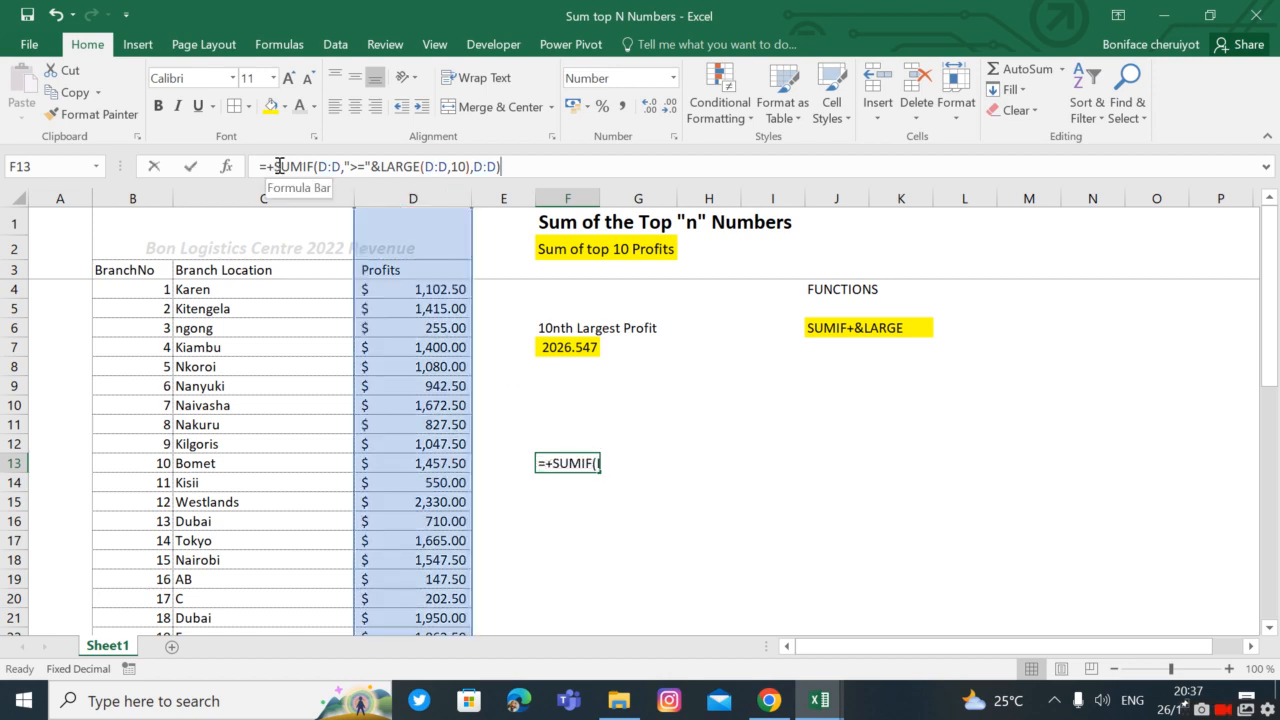
{"action": "left_click", "coordinate": [486, 166]}
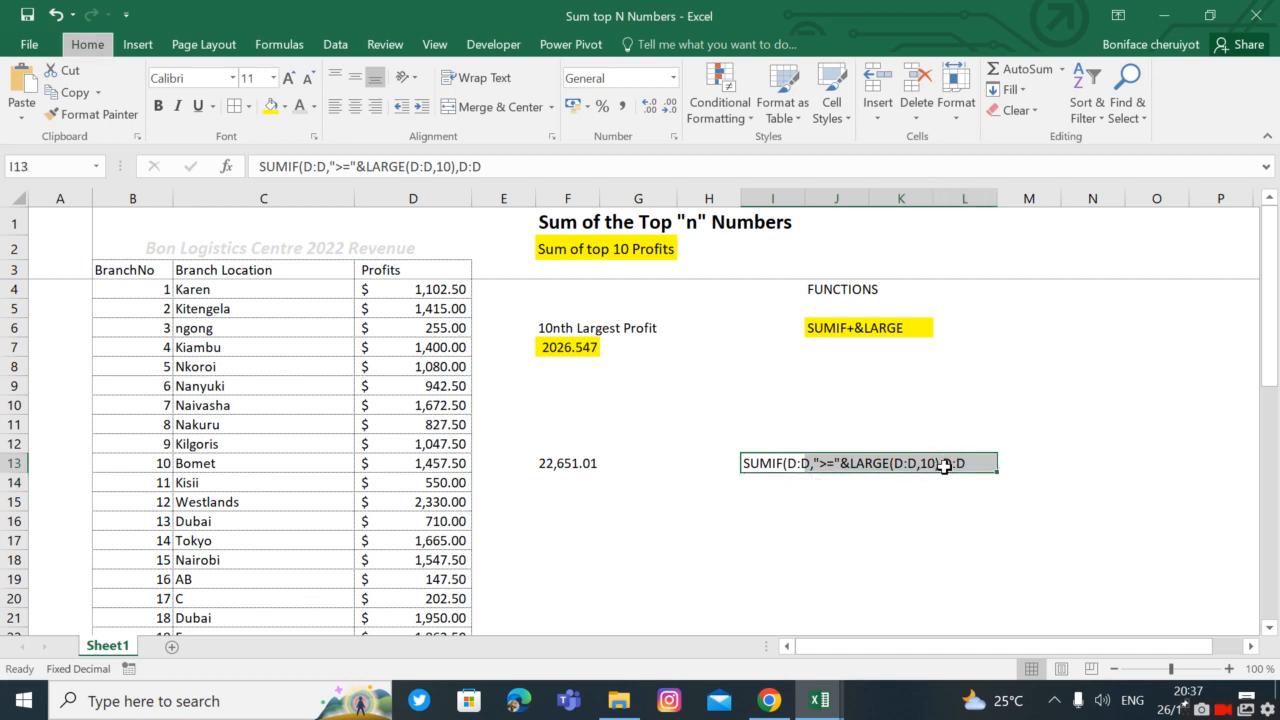
{"action": "left_click", "coordinate": [285, 106]}
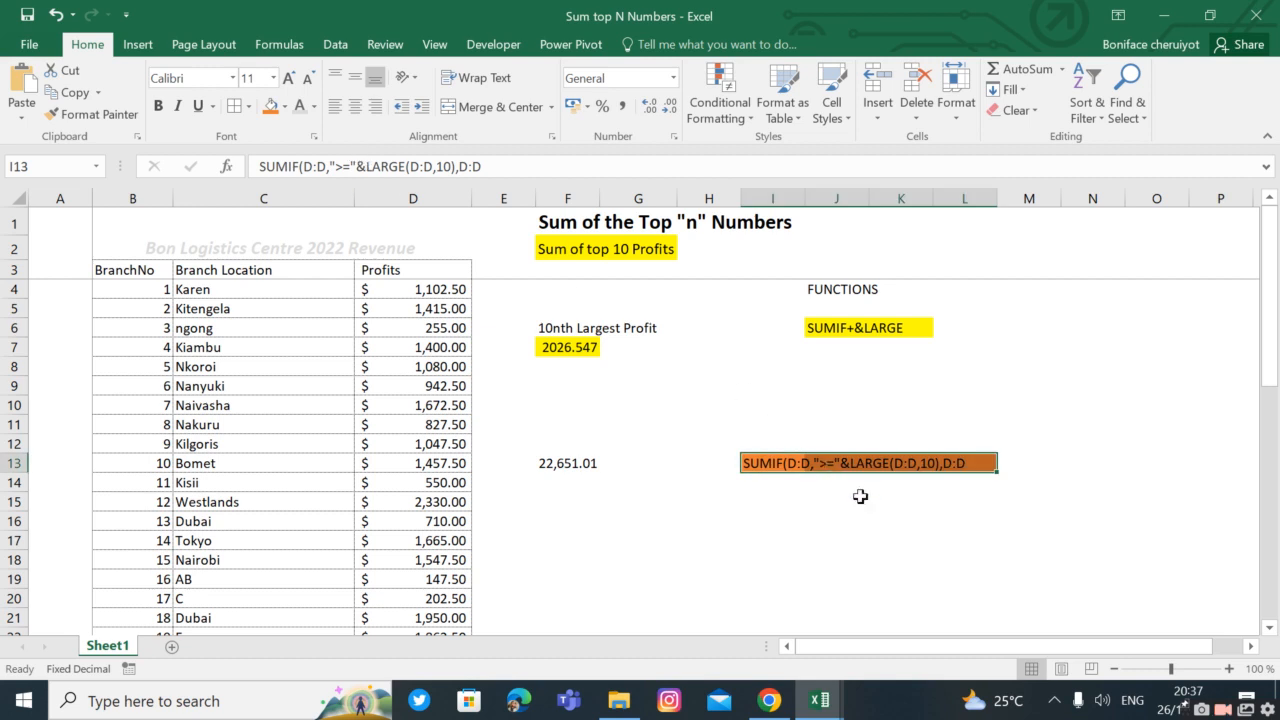
{"action": "left_click", "coordinate": [837, 501]}
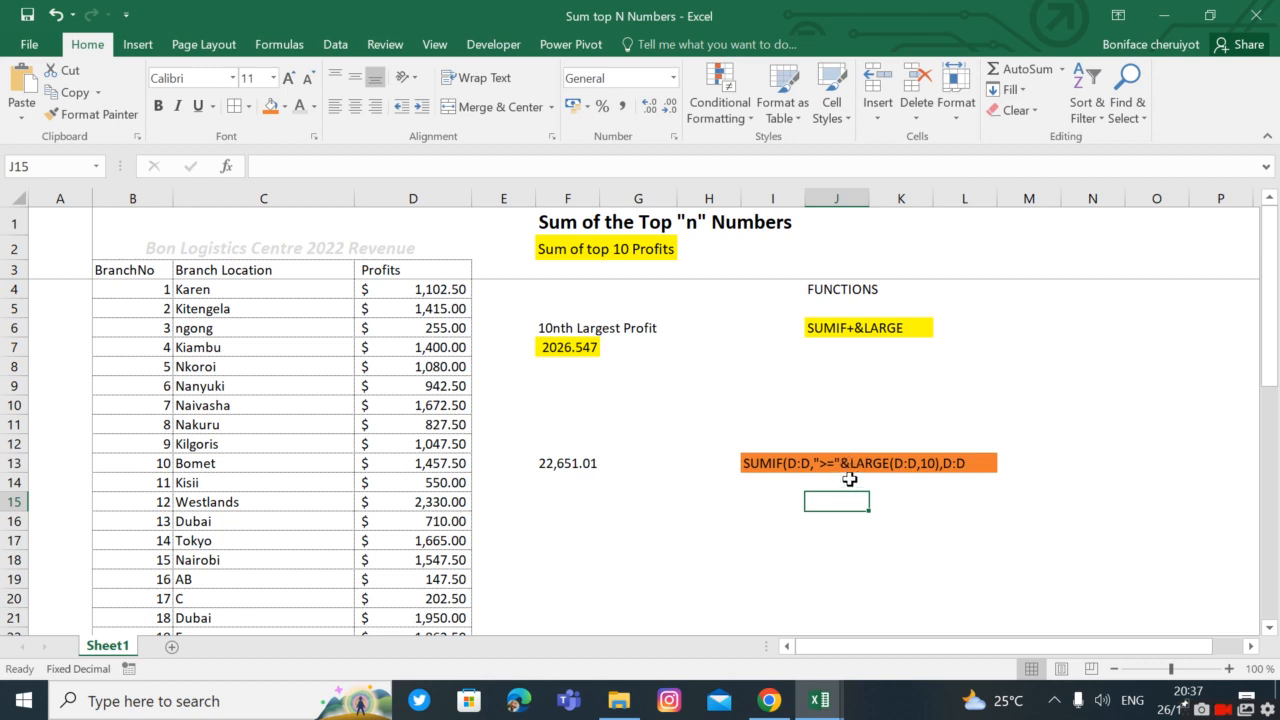
{"action": "mouse_move", "coordinate": [830, 495]}
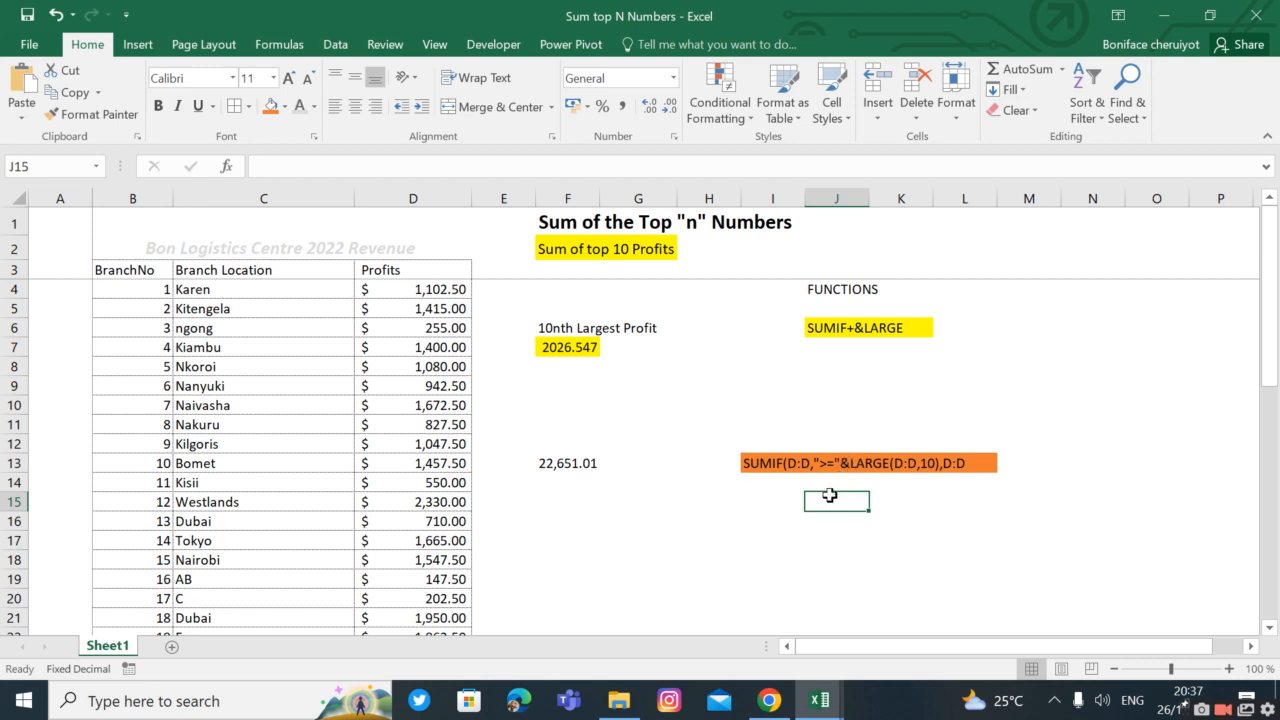